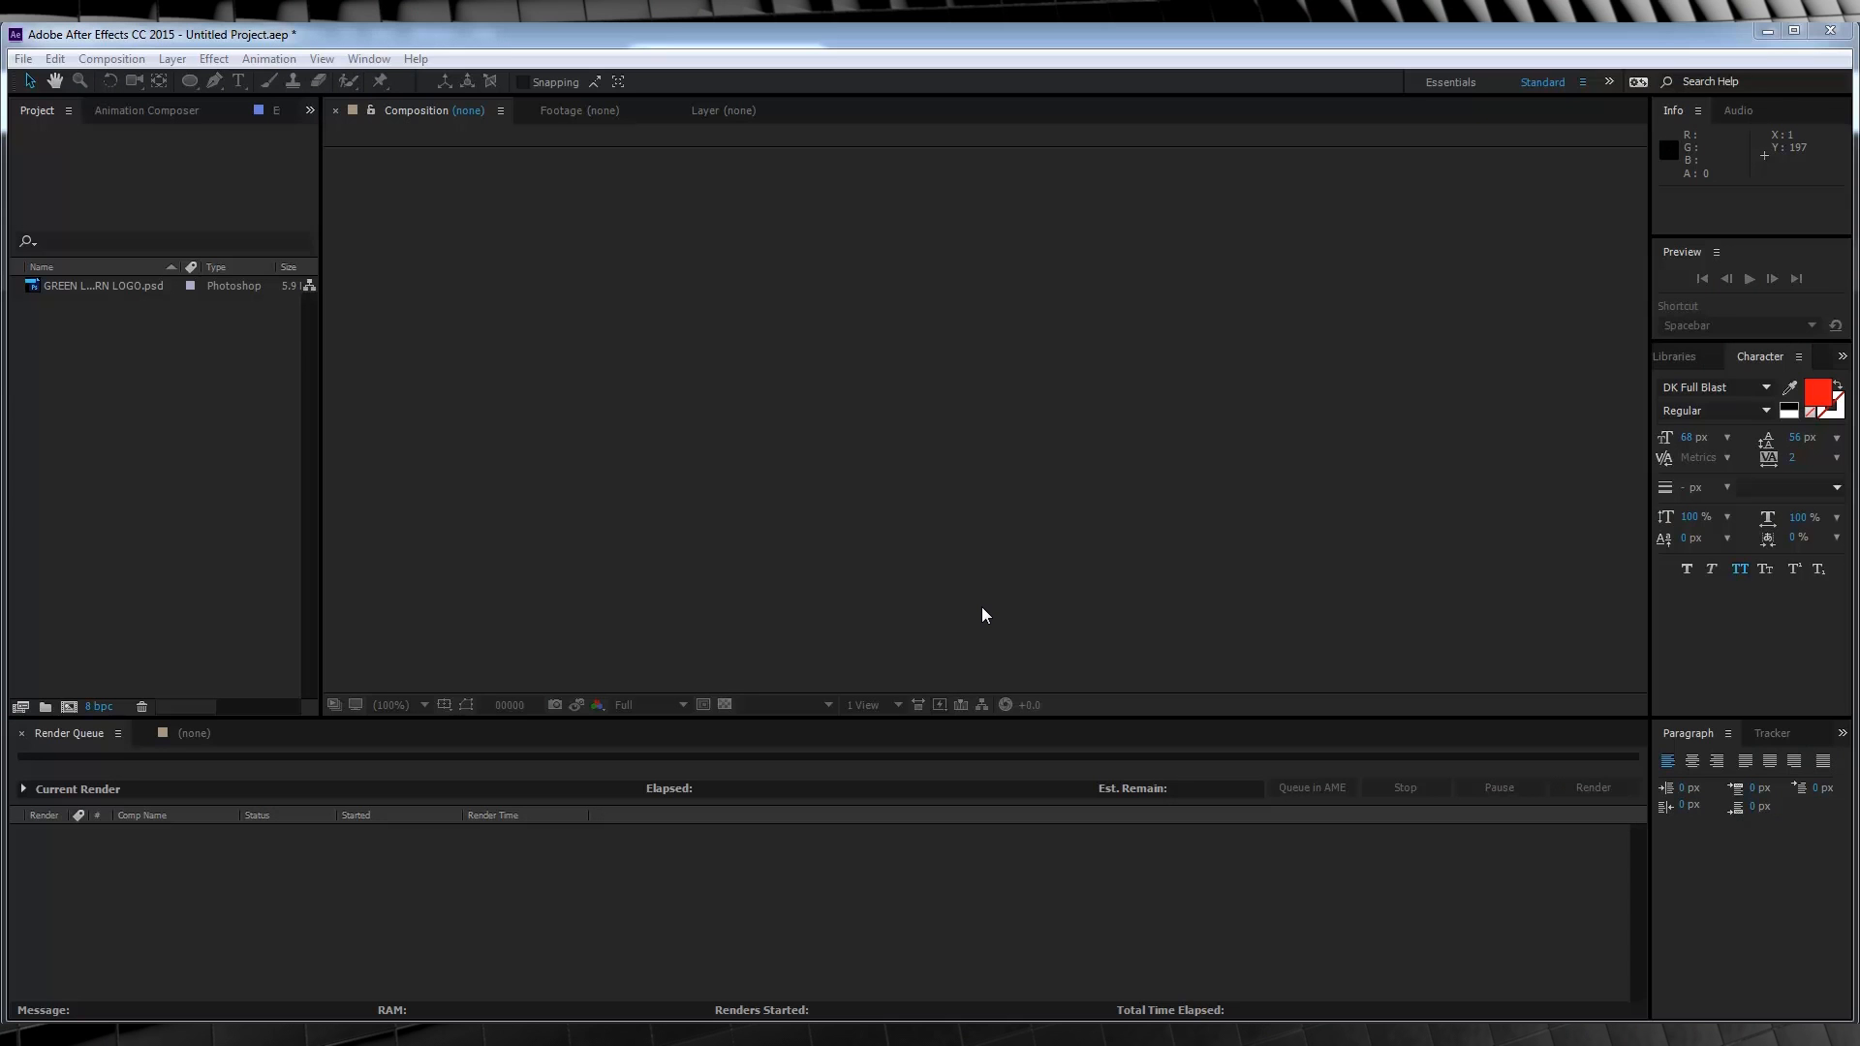
pyautogui.moveTo(167, 406)
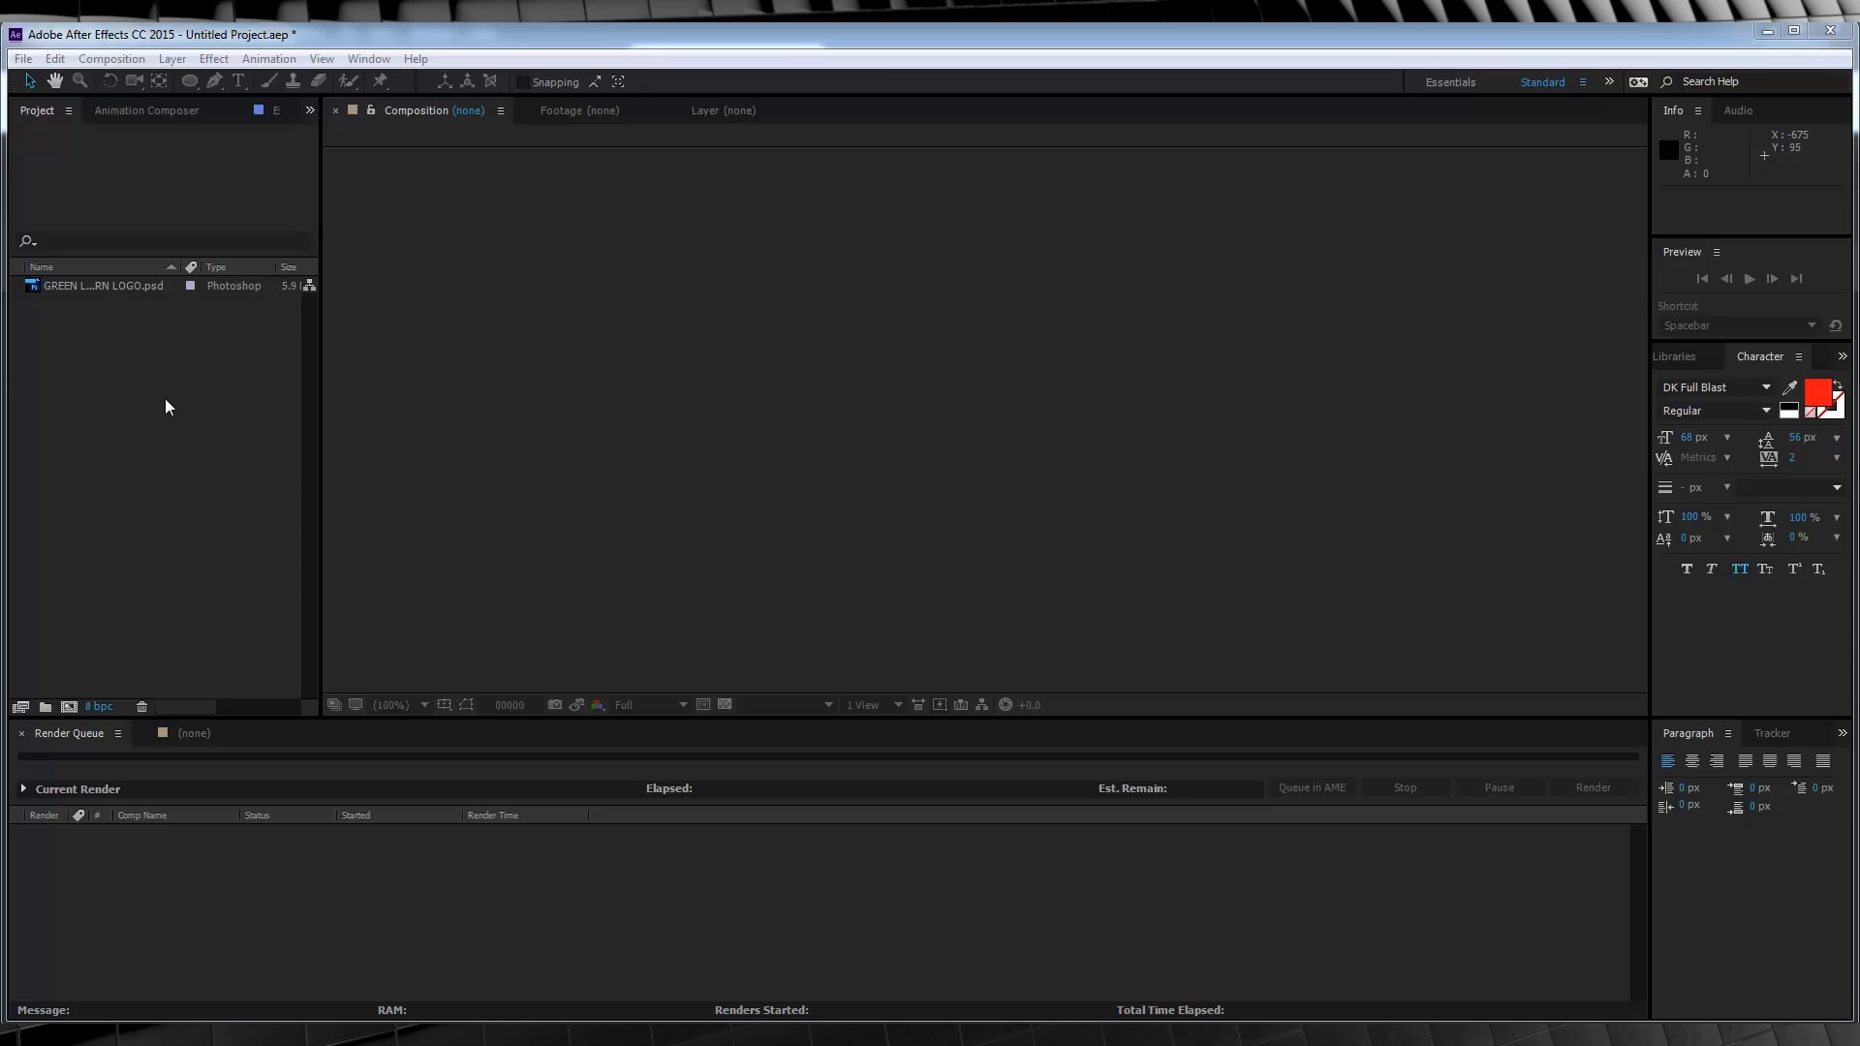
pyautogui.moveTo(152, 389)
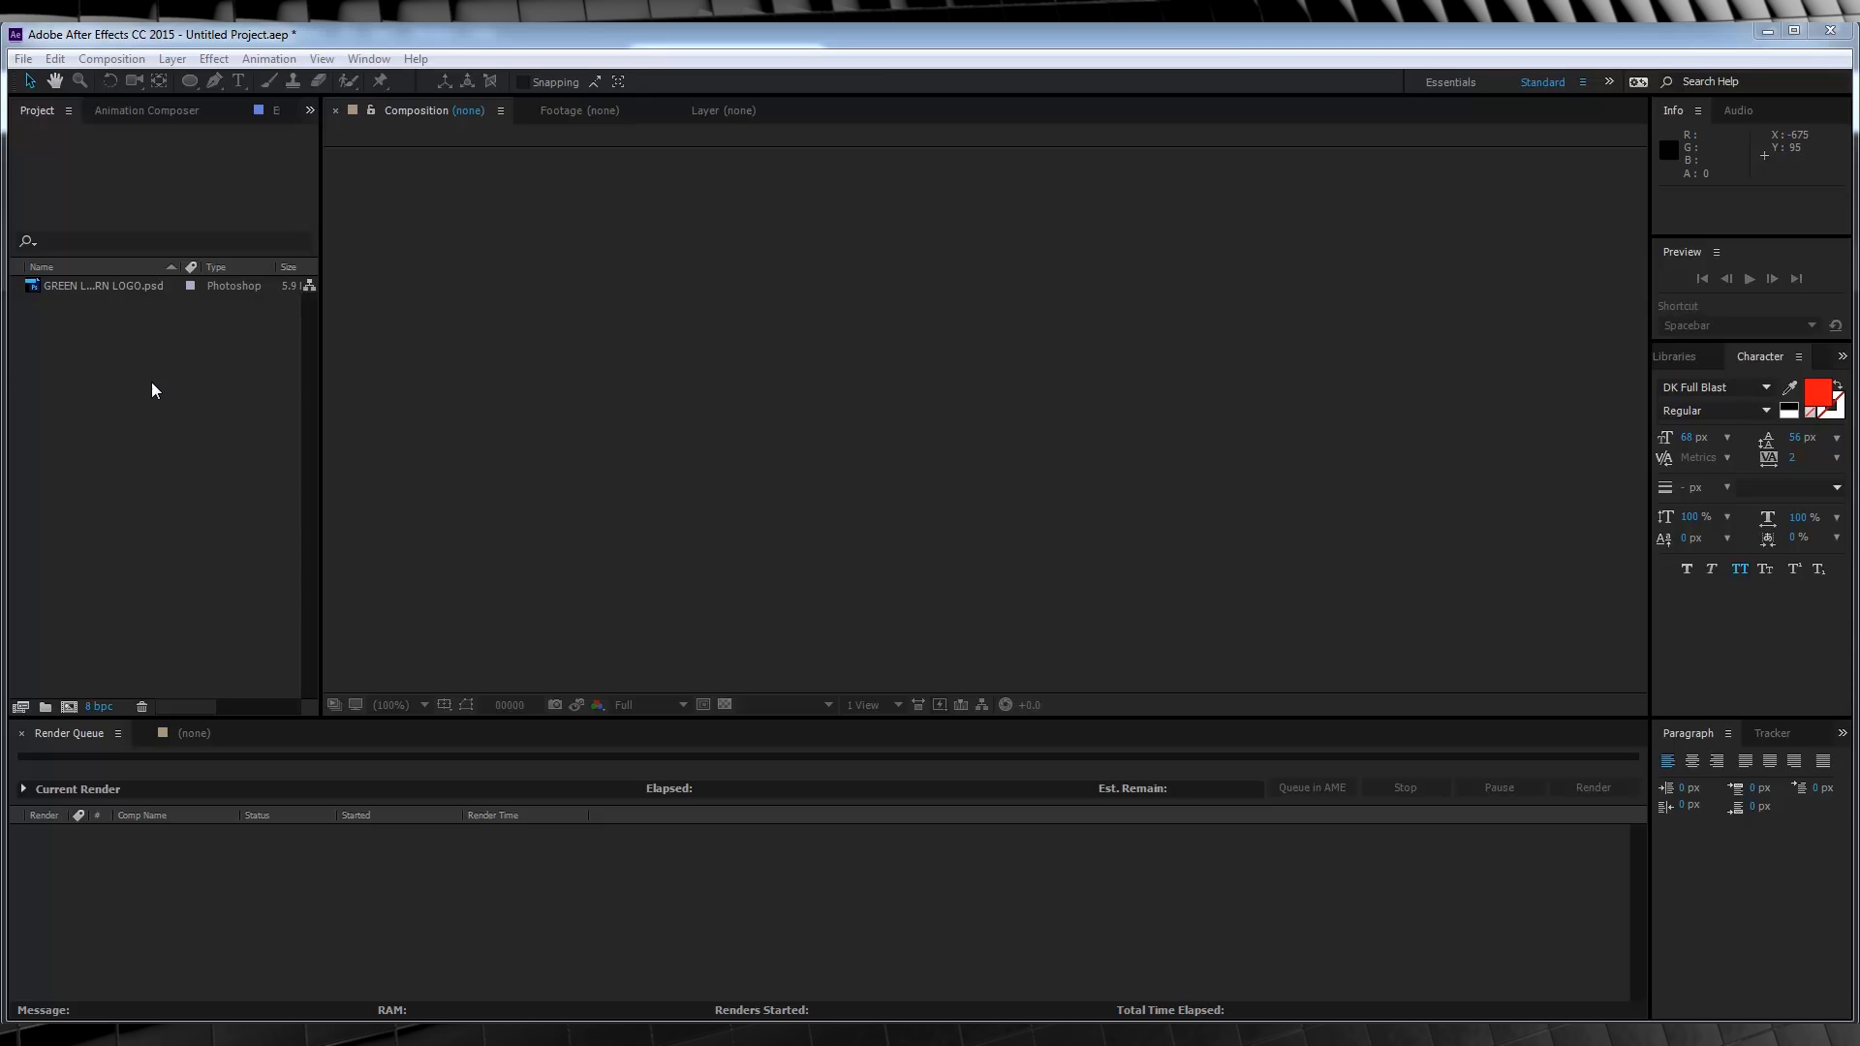
pyautogui.moveTo(124, 382)
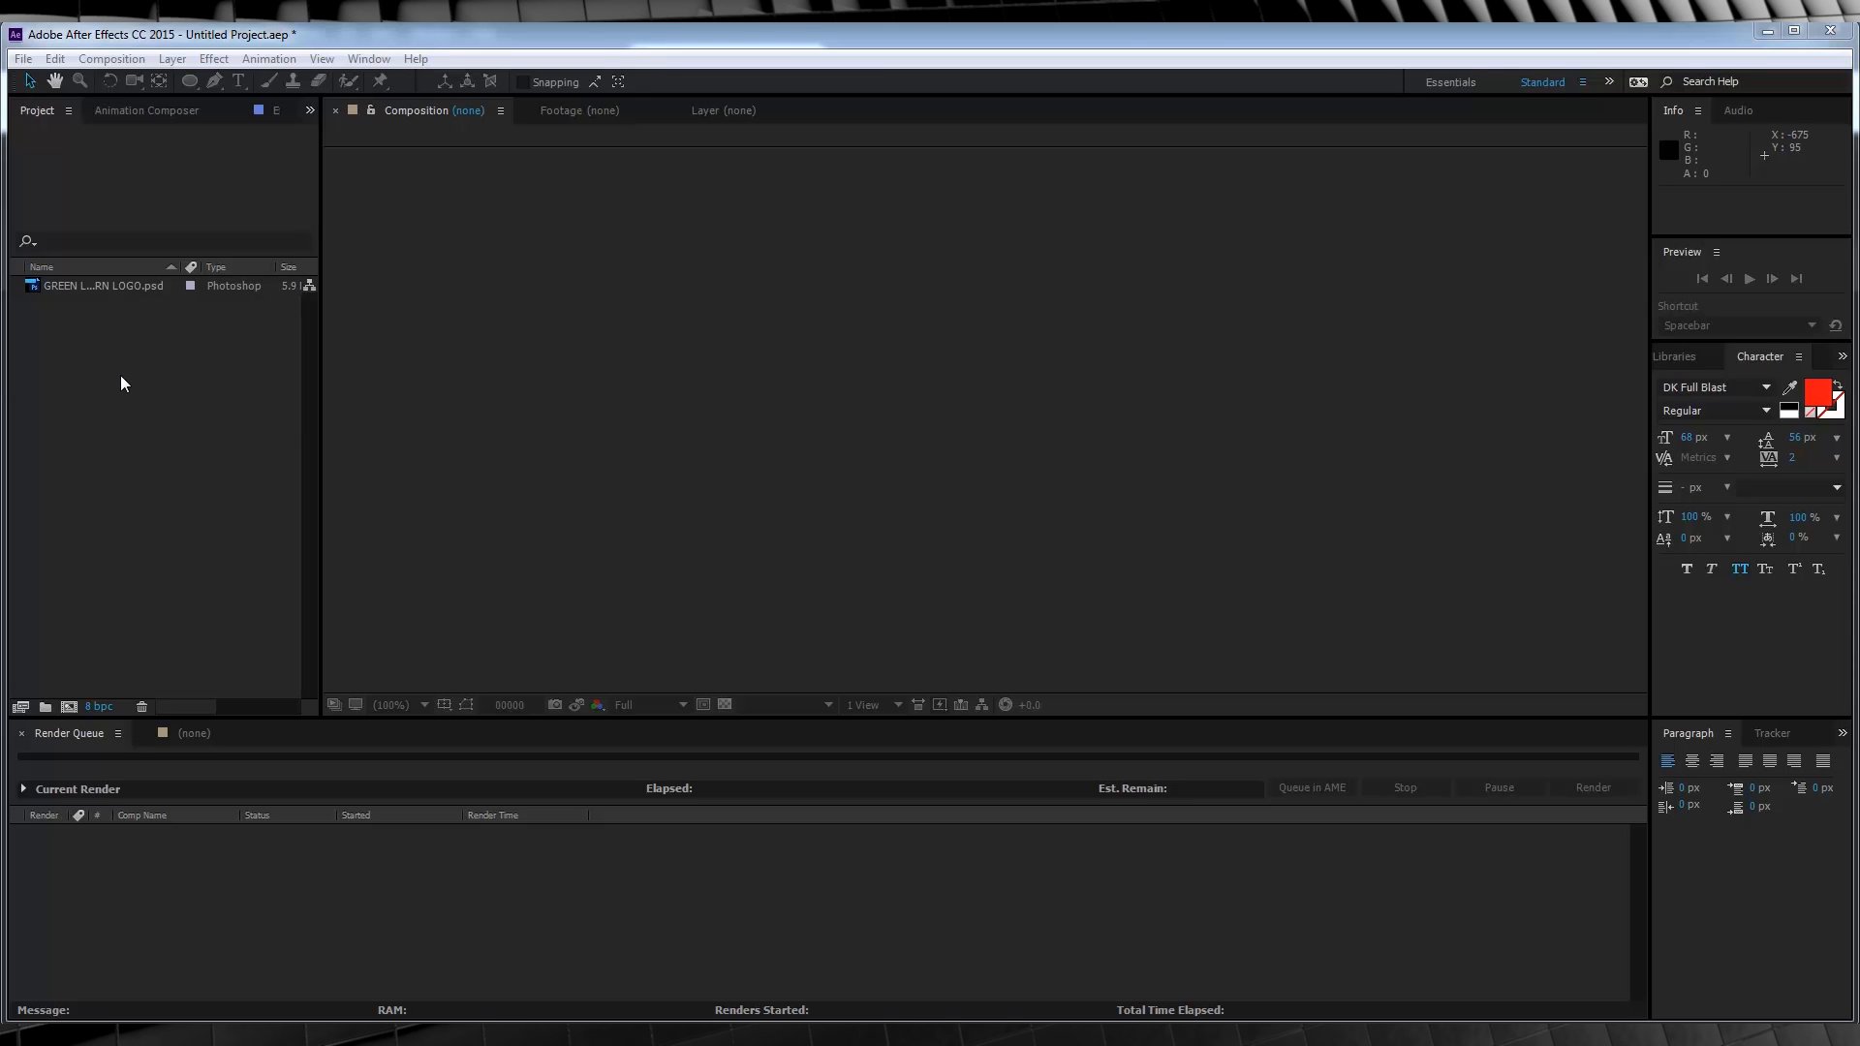
pyautogui.moveTo(108, 300)
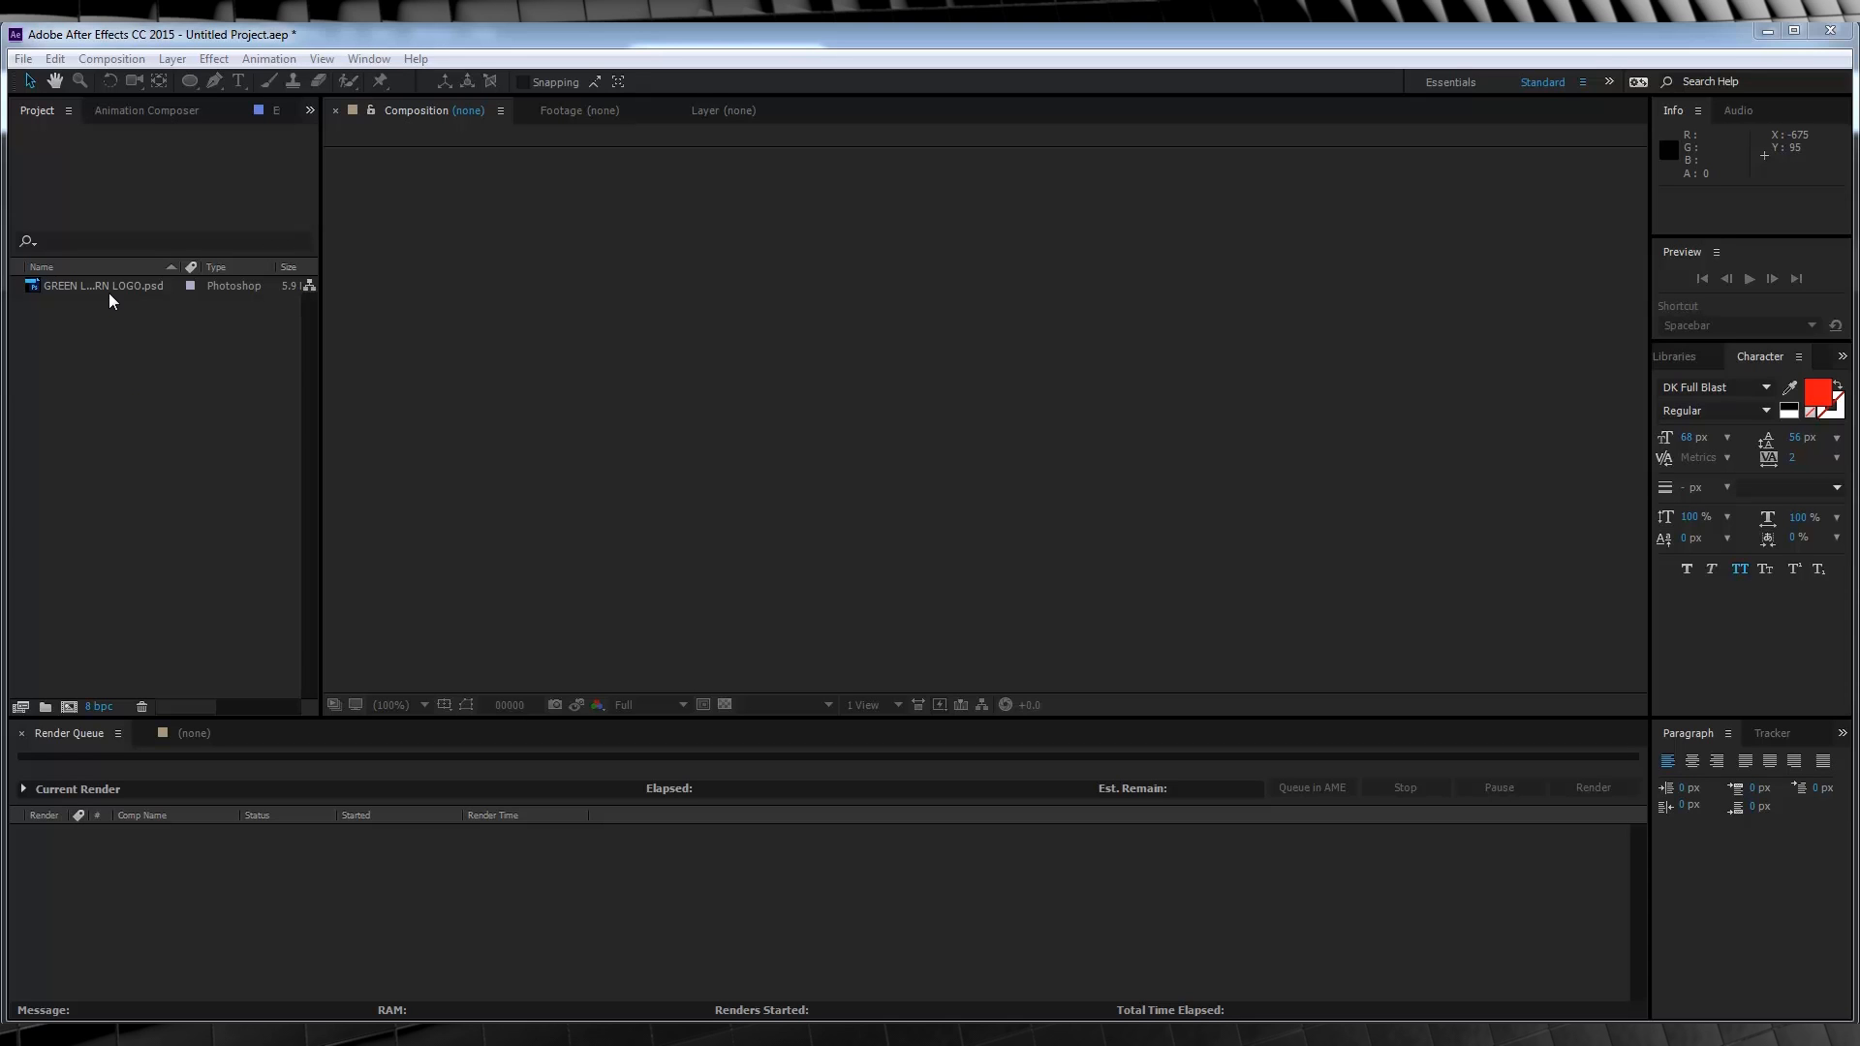
# Import GRANT_150_FL_Top_Diffuse.png and create a composition from it
pyautogui.click(102, 285)
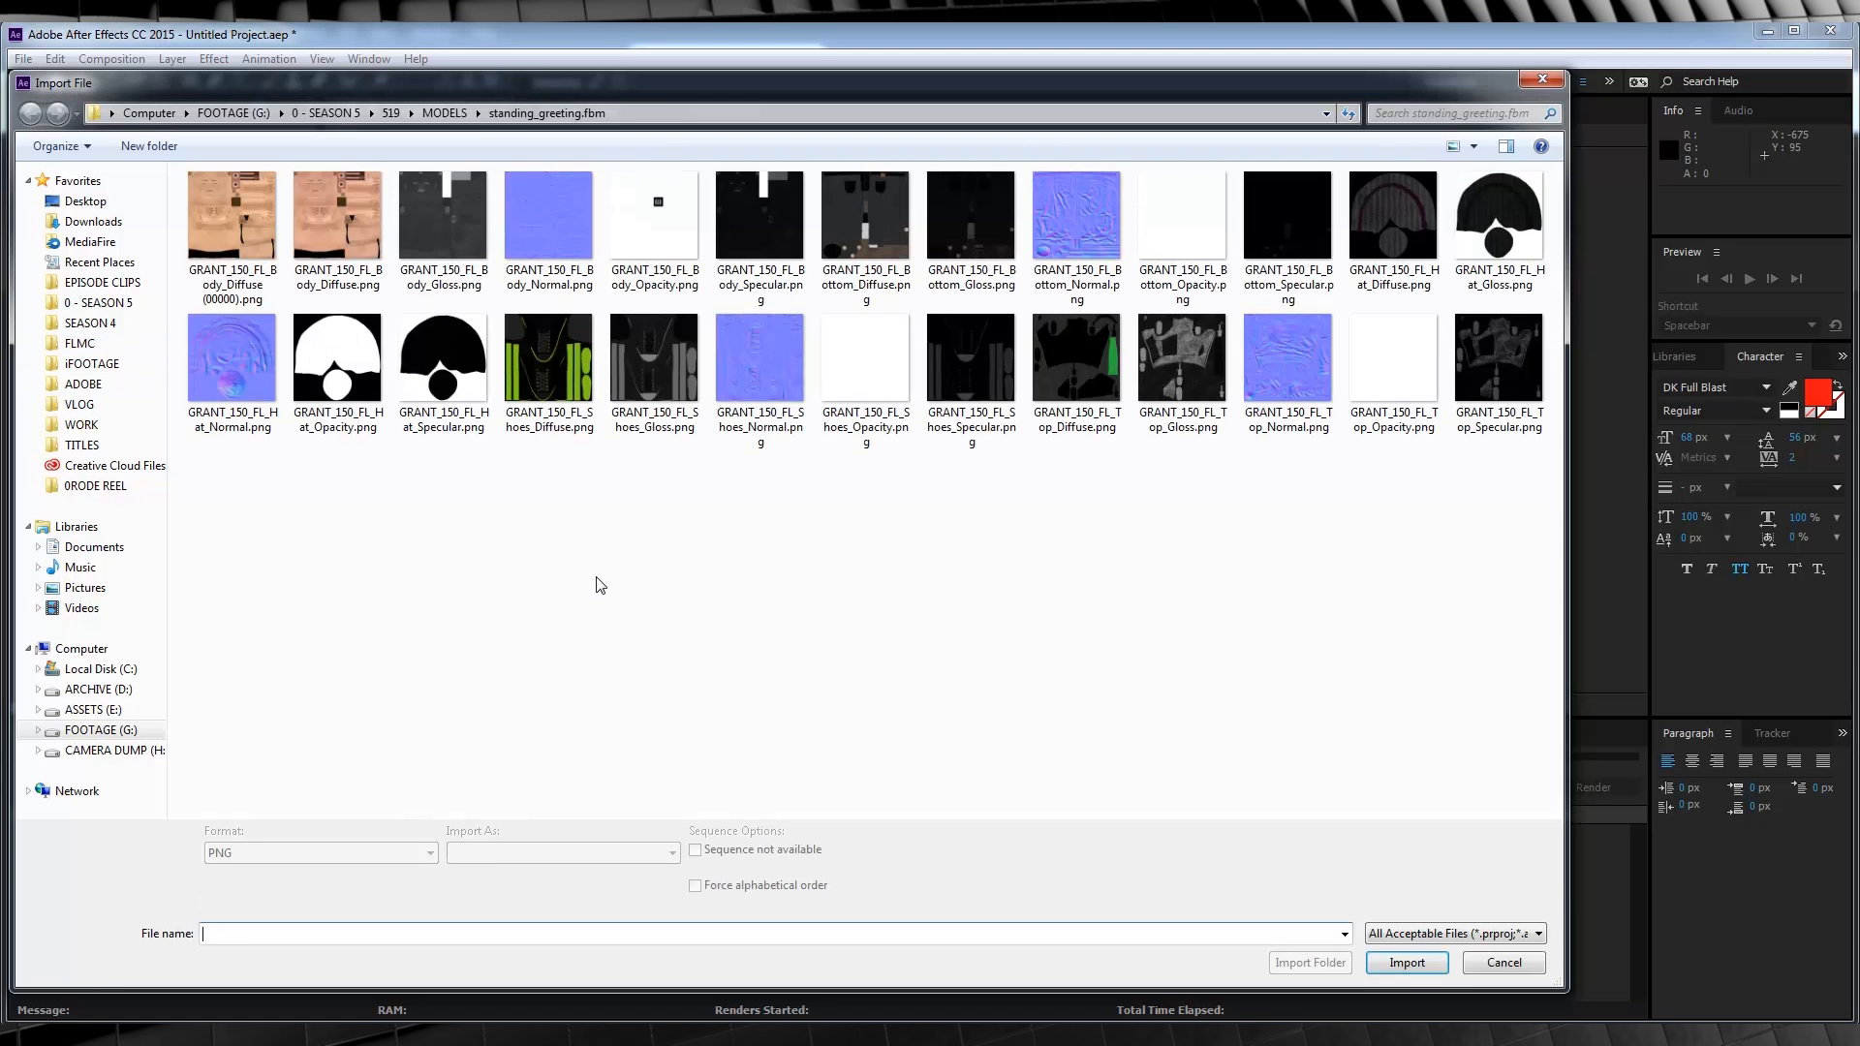
pyautogui.click(232, 215)
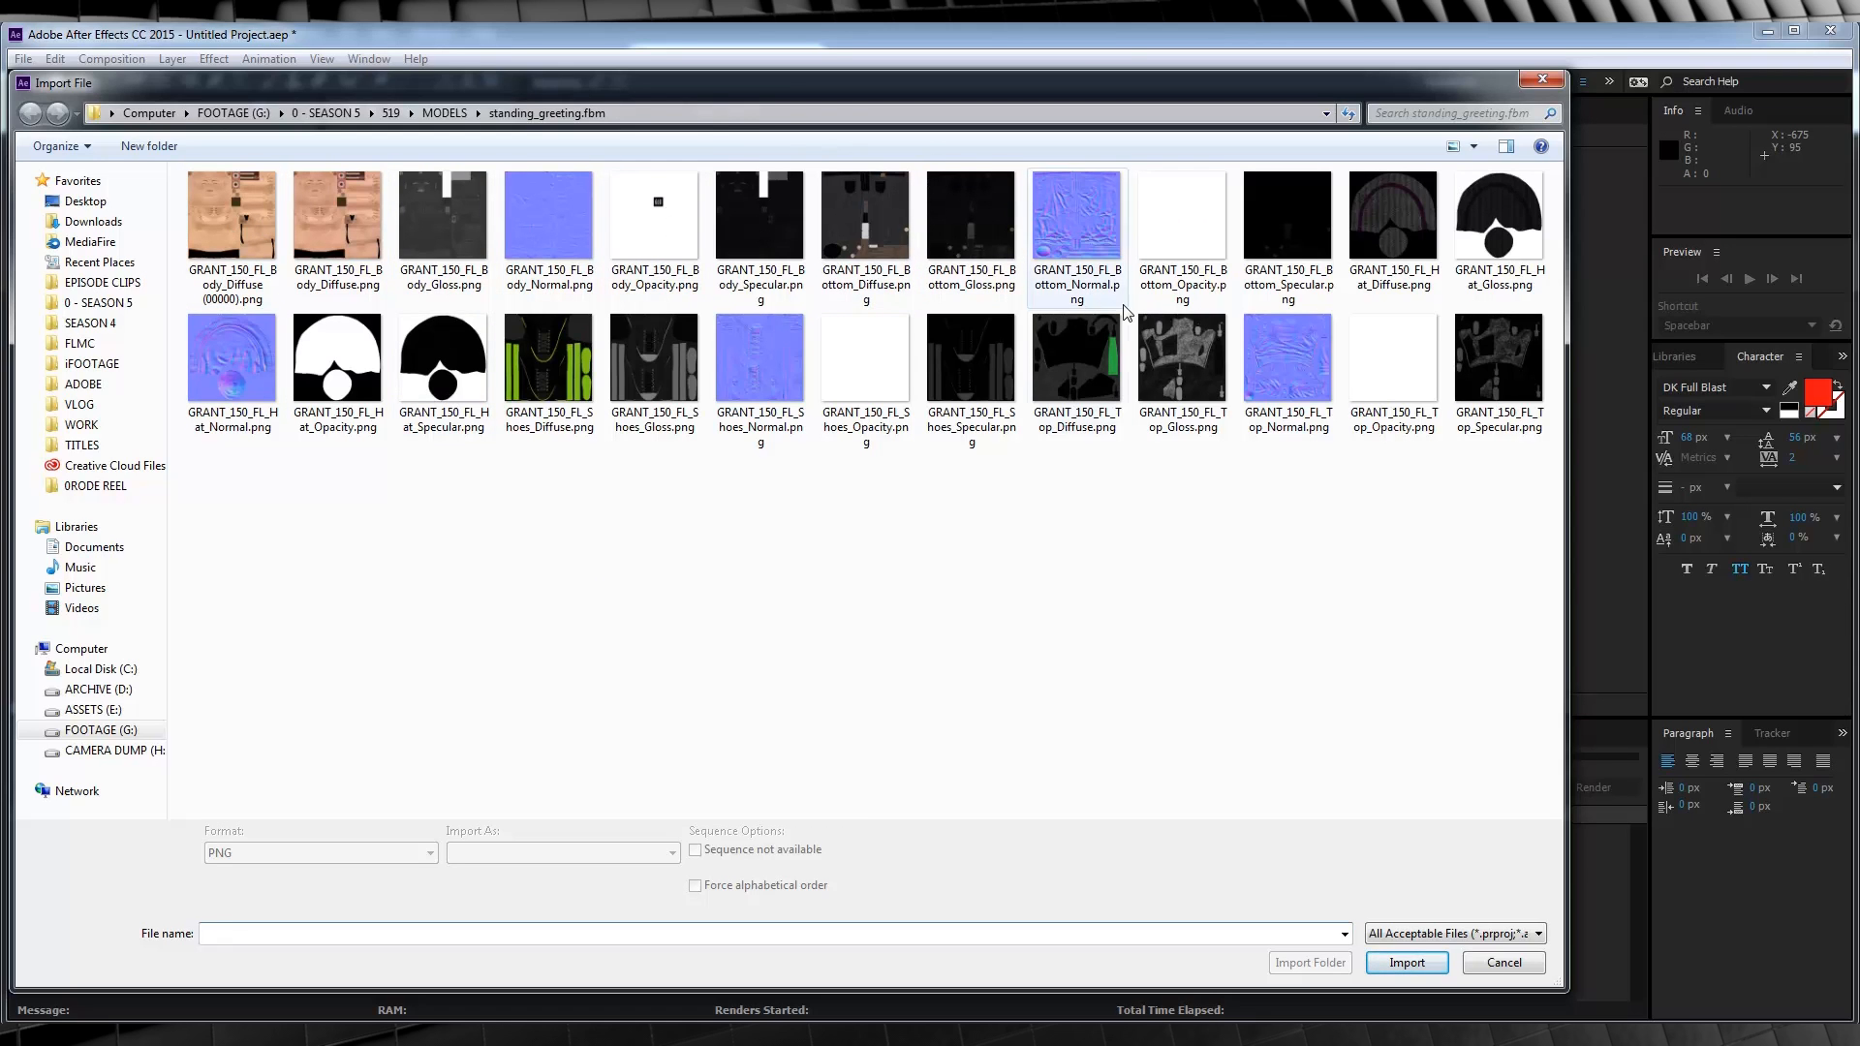
pyautogui.click(863, 356)
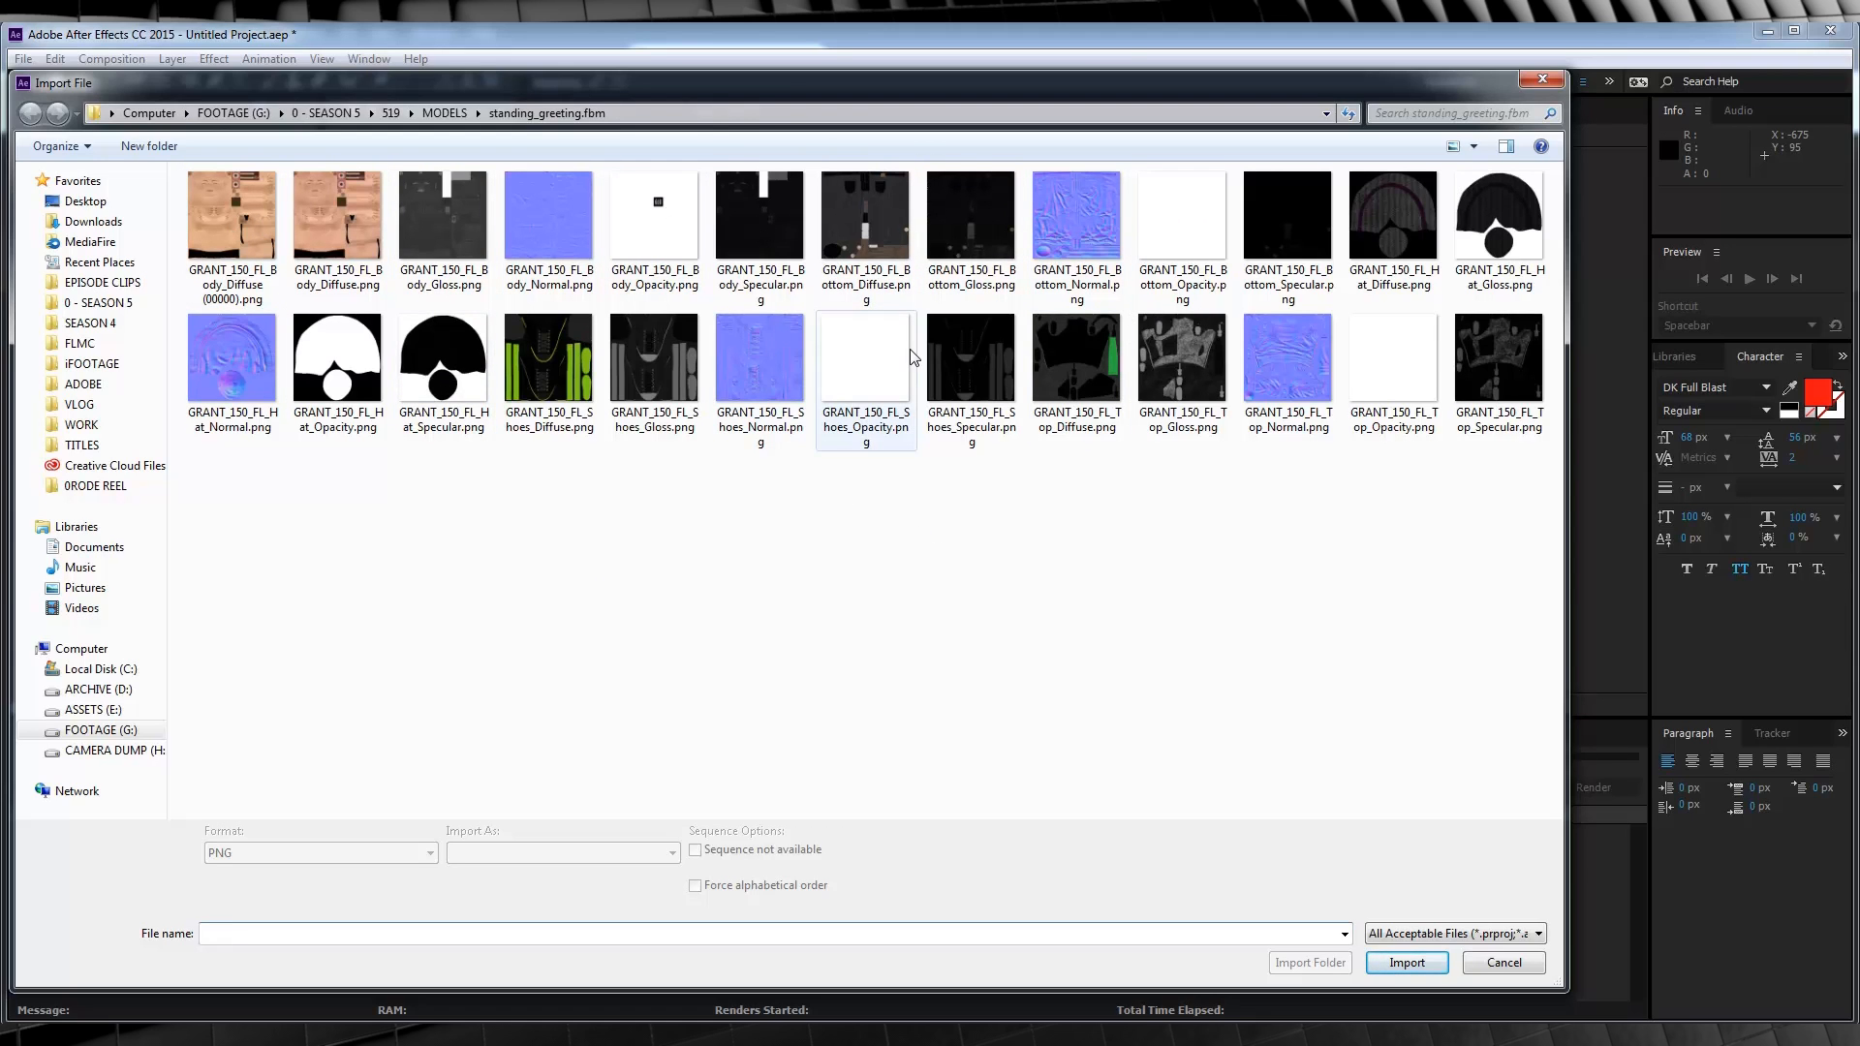
pyautogui.moveTo(1096, 382)
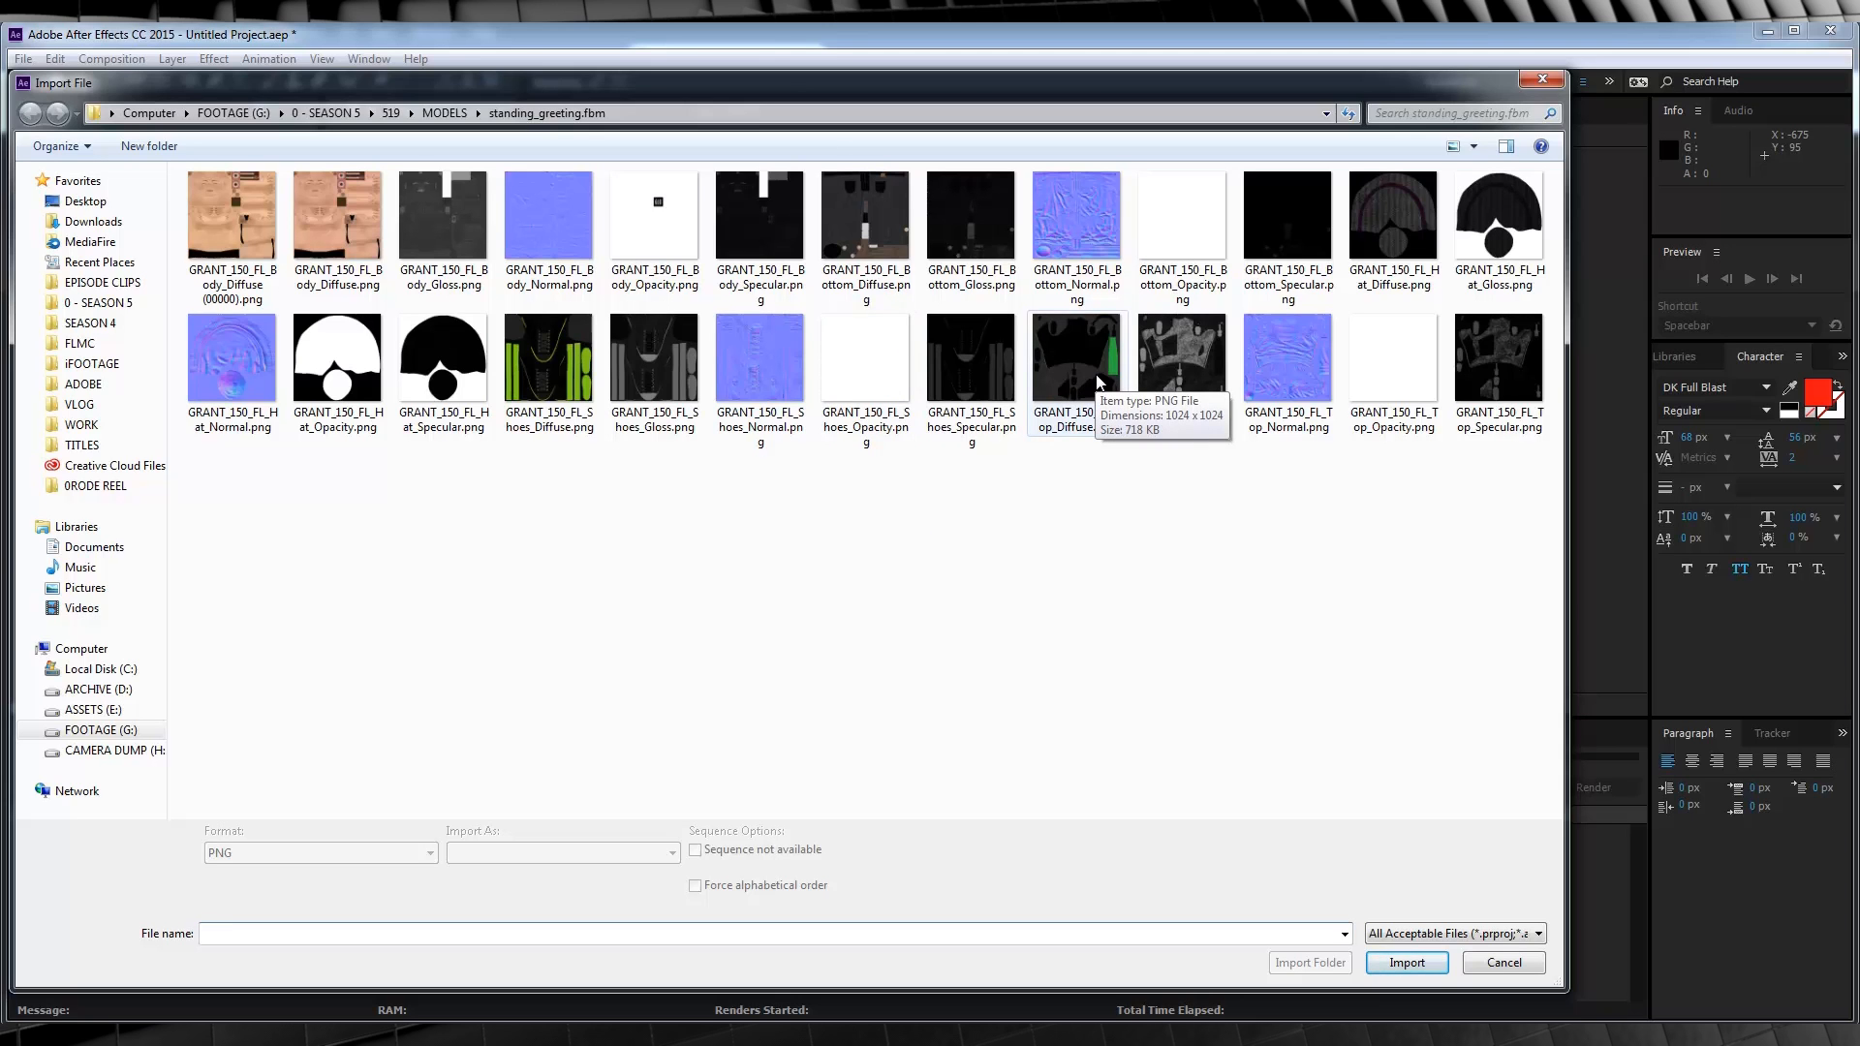
pyautogui.moveTo(1081, 381)
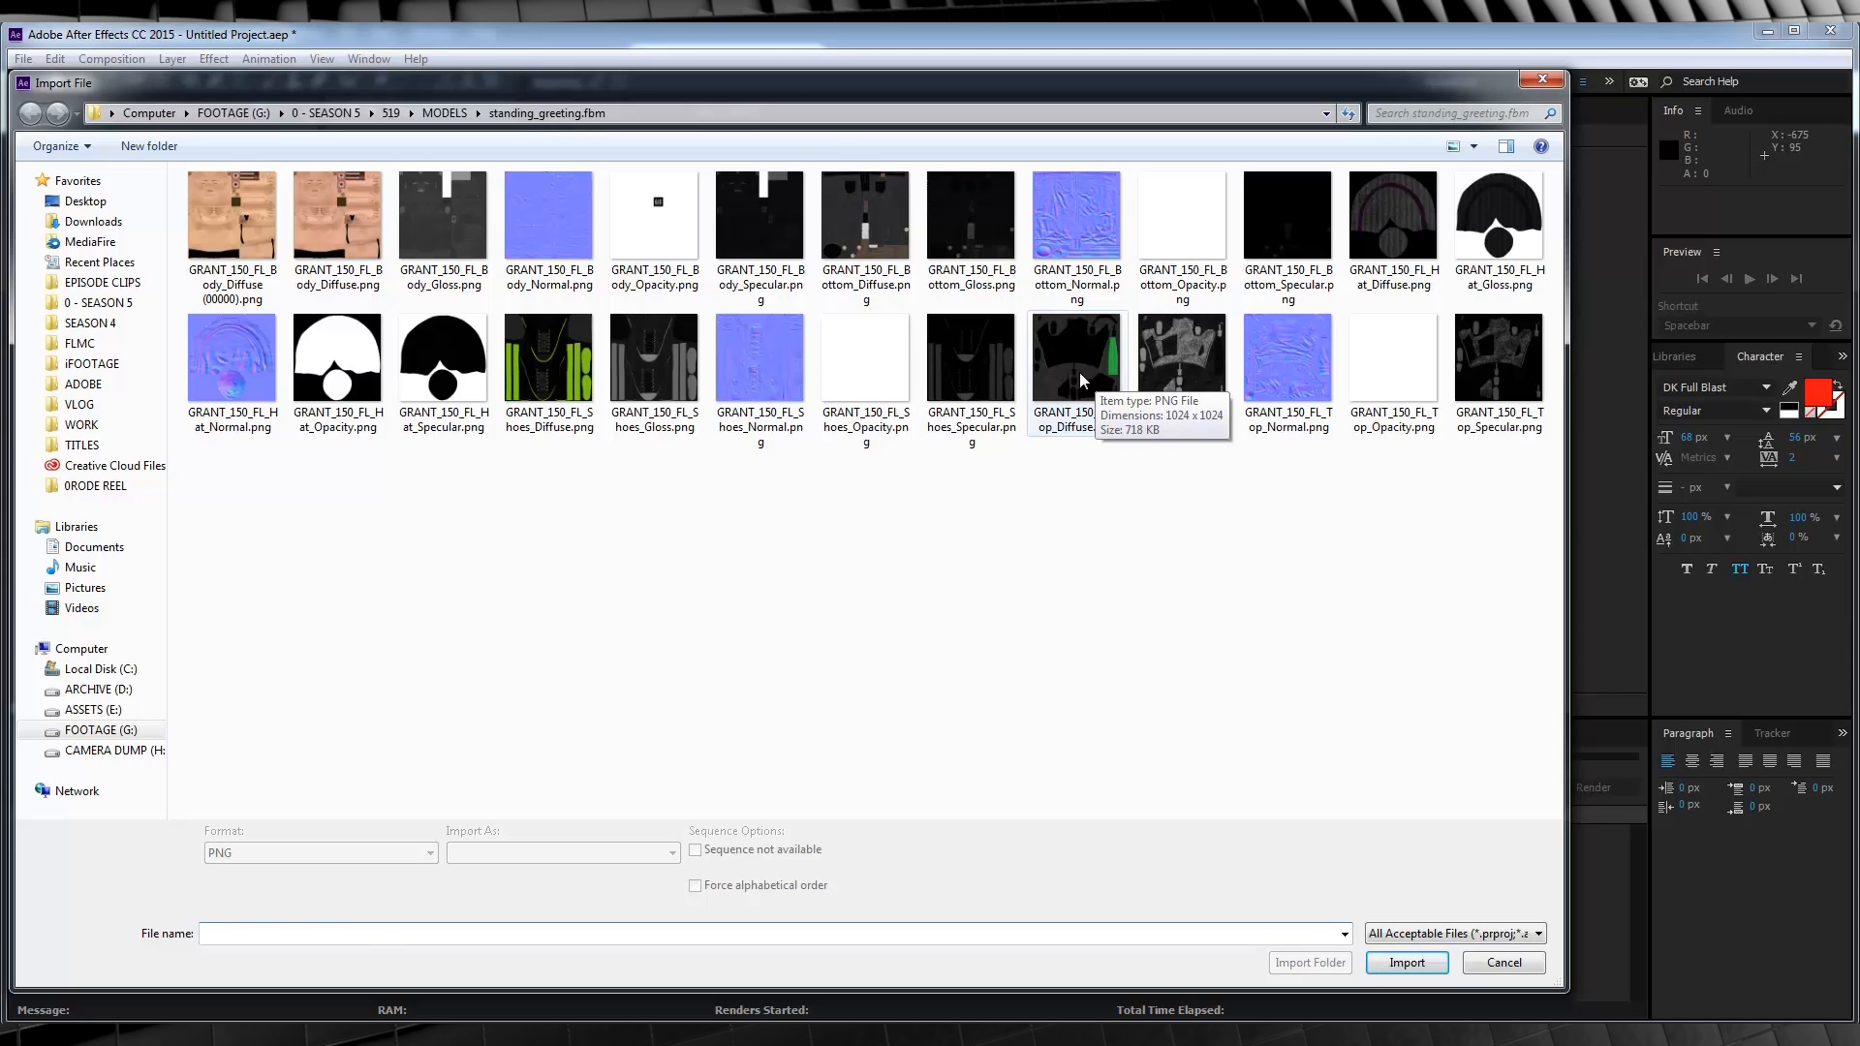
pyautogui.click(1404, 963)
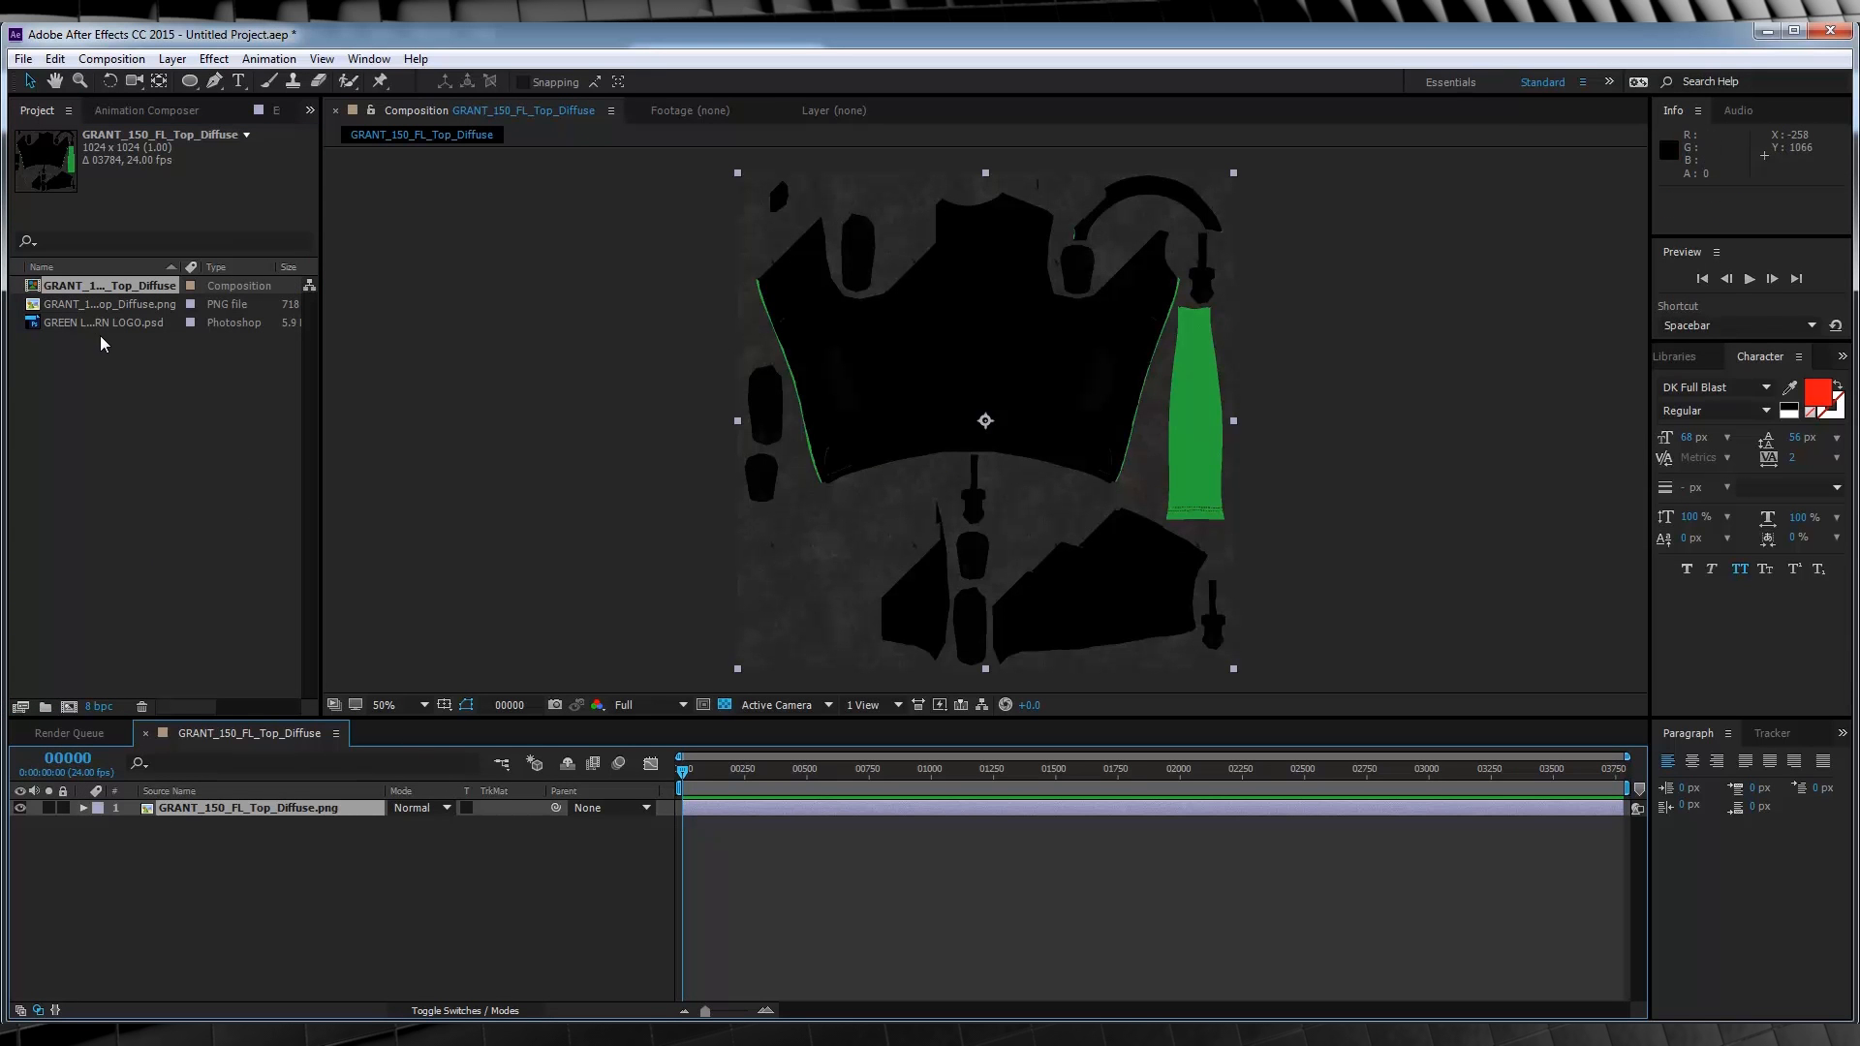
# Add the Green Lantern logo PSD layer and scale it to 12.5% on the green strip
pyautogui.click(105, 322)
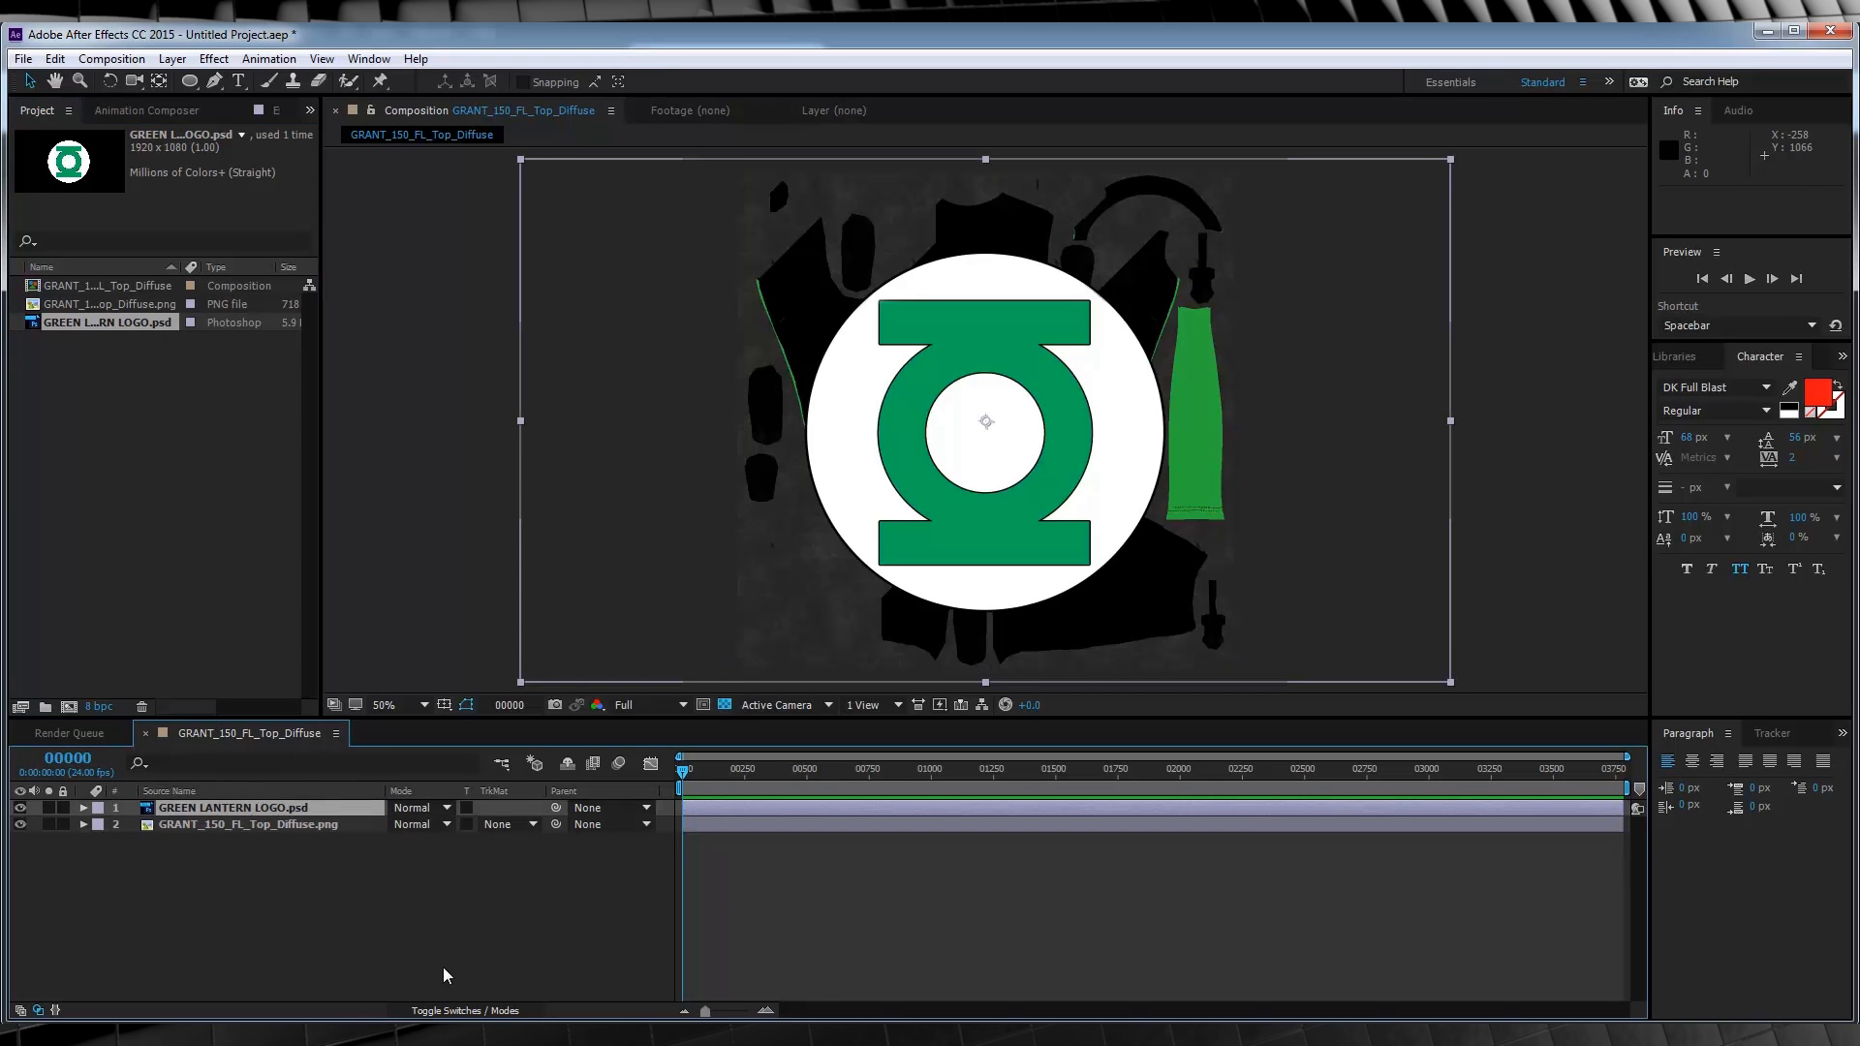
pyautogui.click(84, 807)
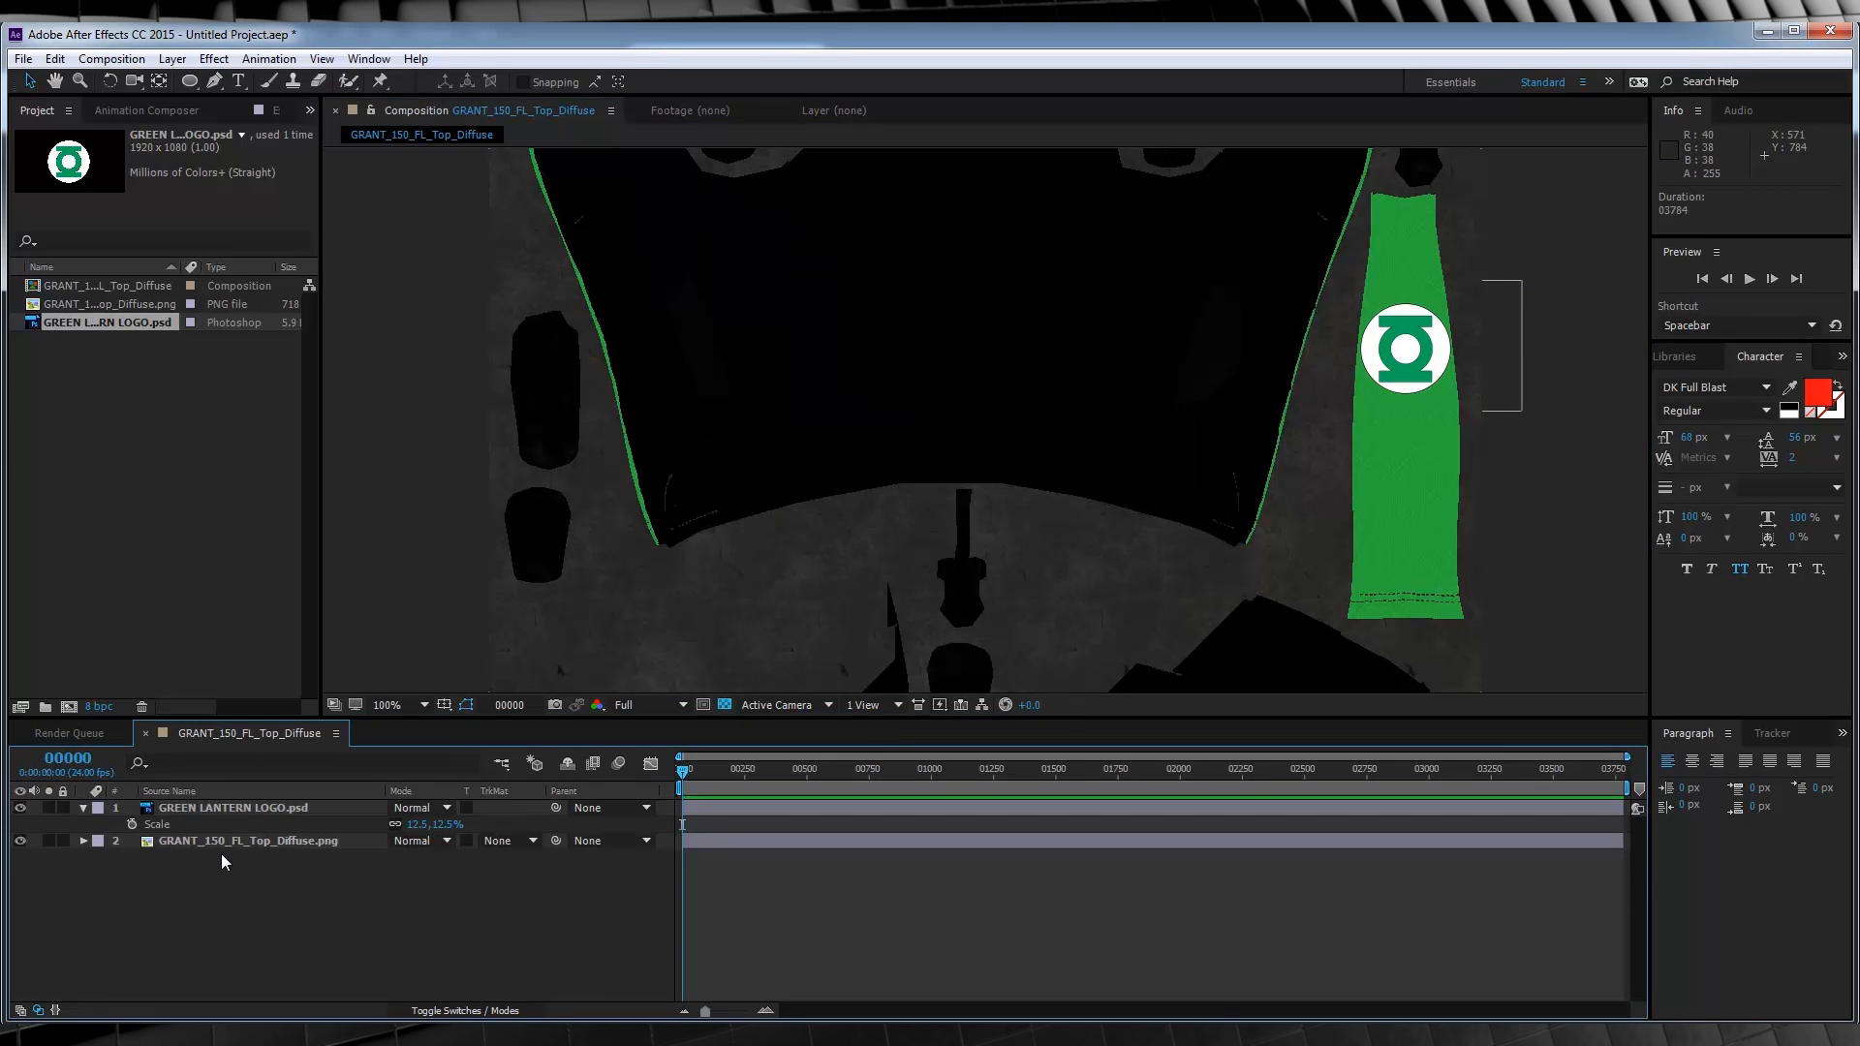
# Render the texture composition out as a PNG via the Render Queue
pyautogui.click(112, 59)
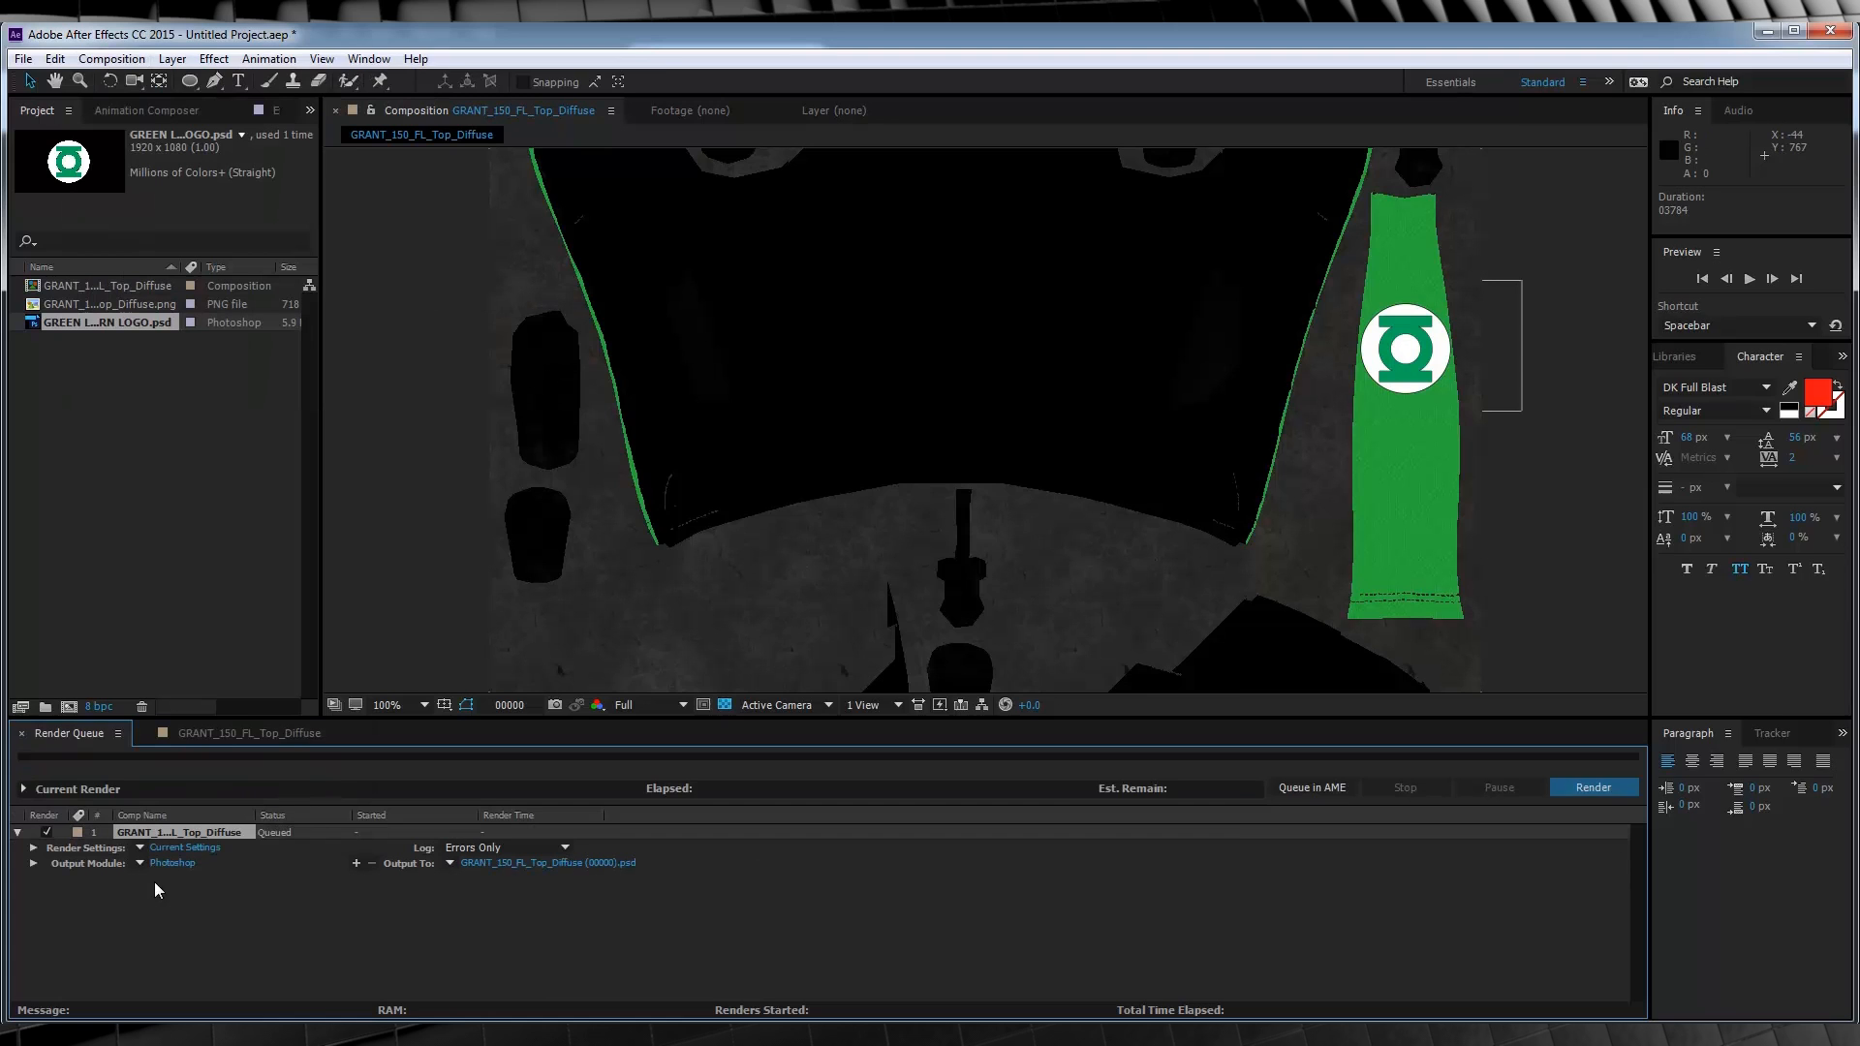
pyautogui.click(876, 292)
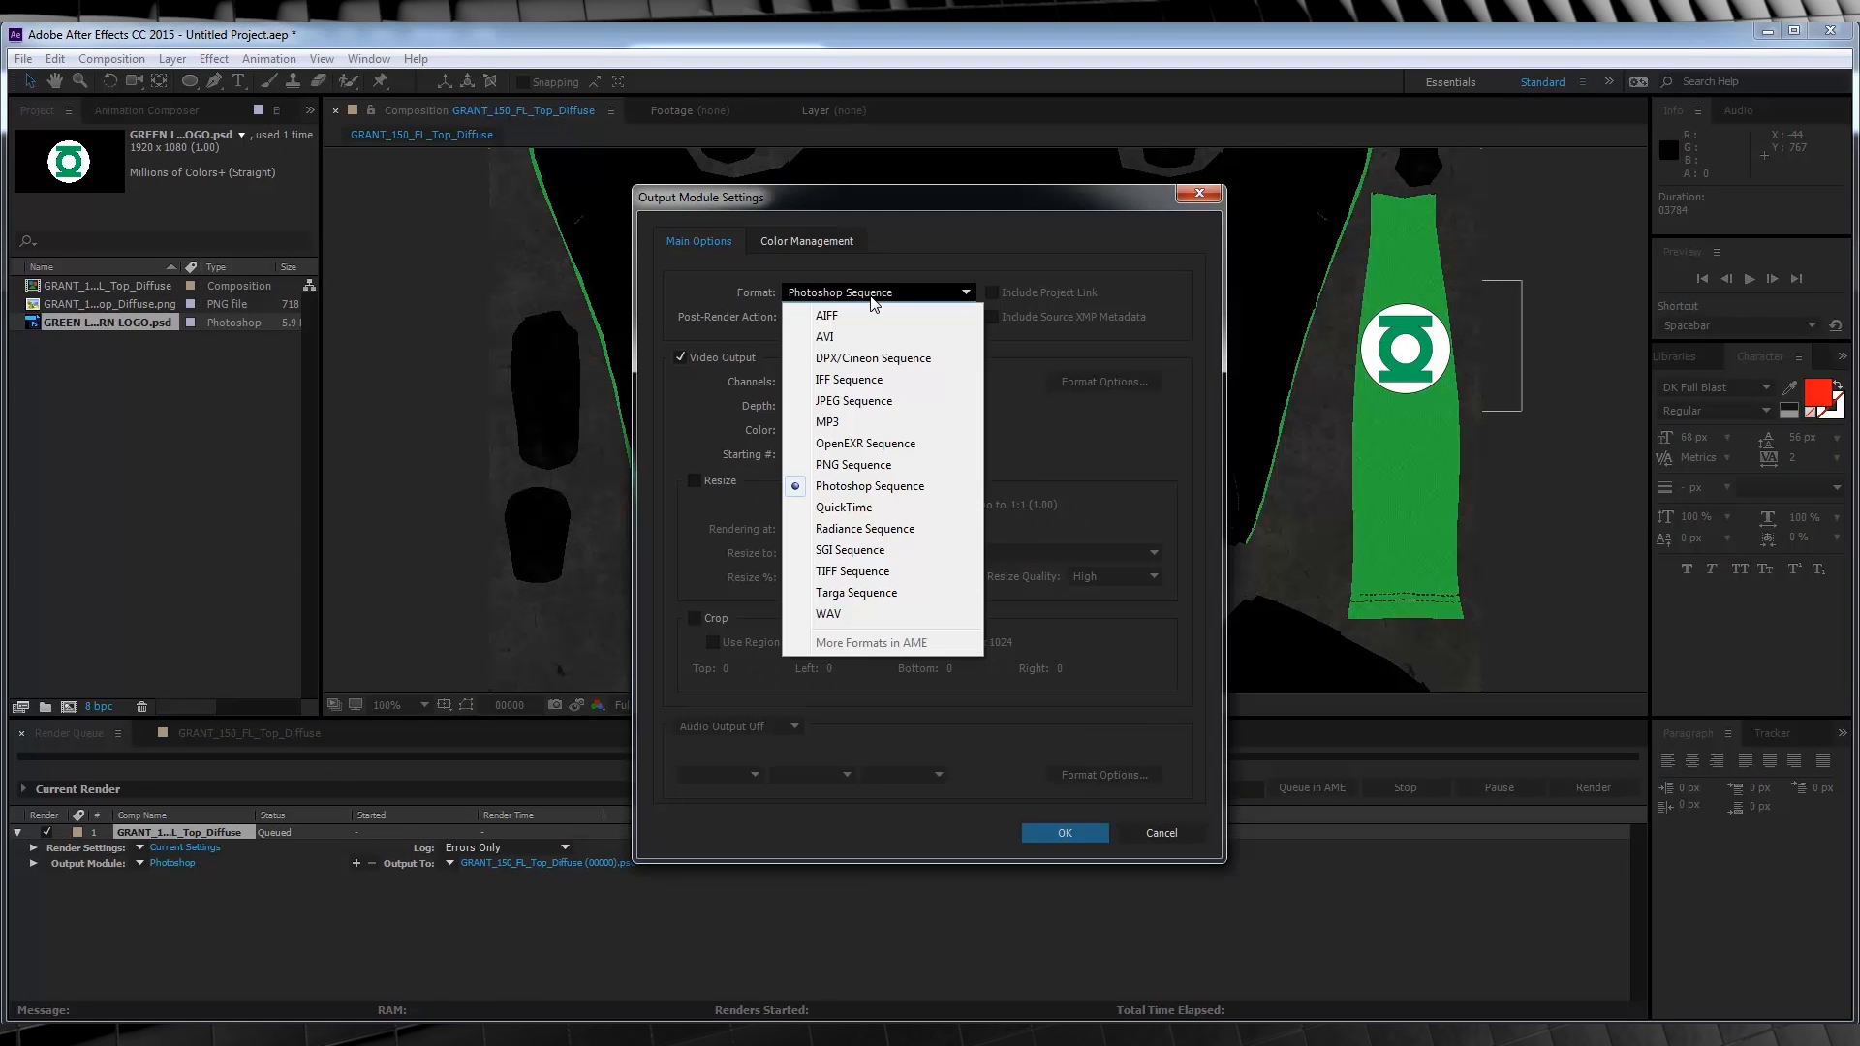
pyautogui.click(852, 463)
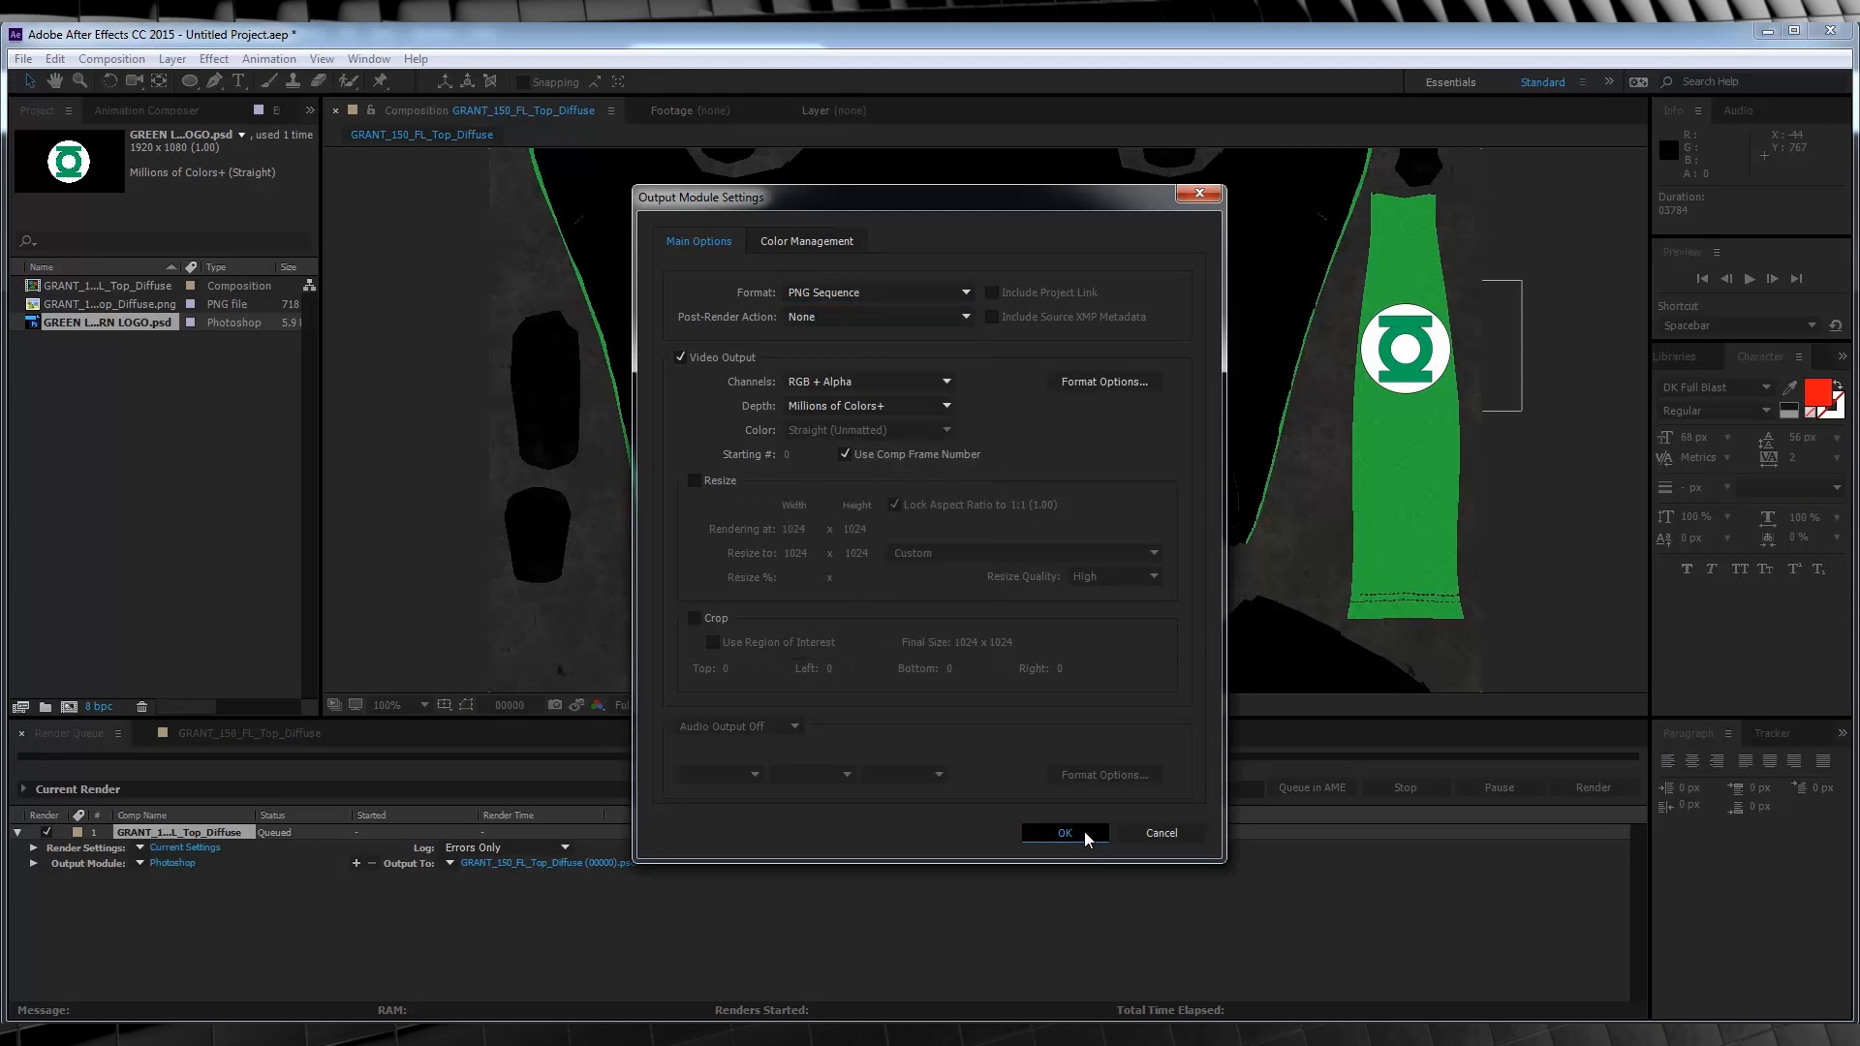
pyautogui.click(1063, 833)
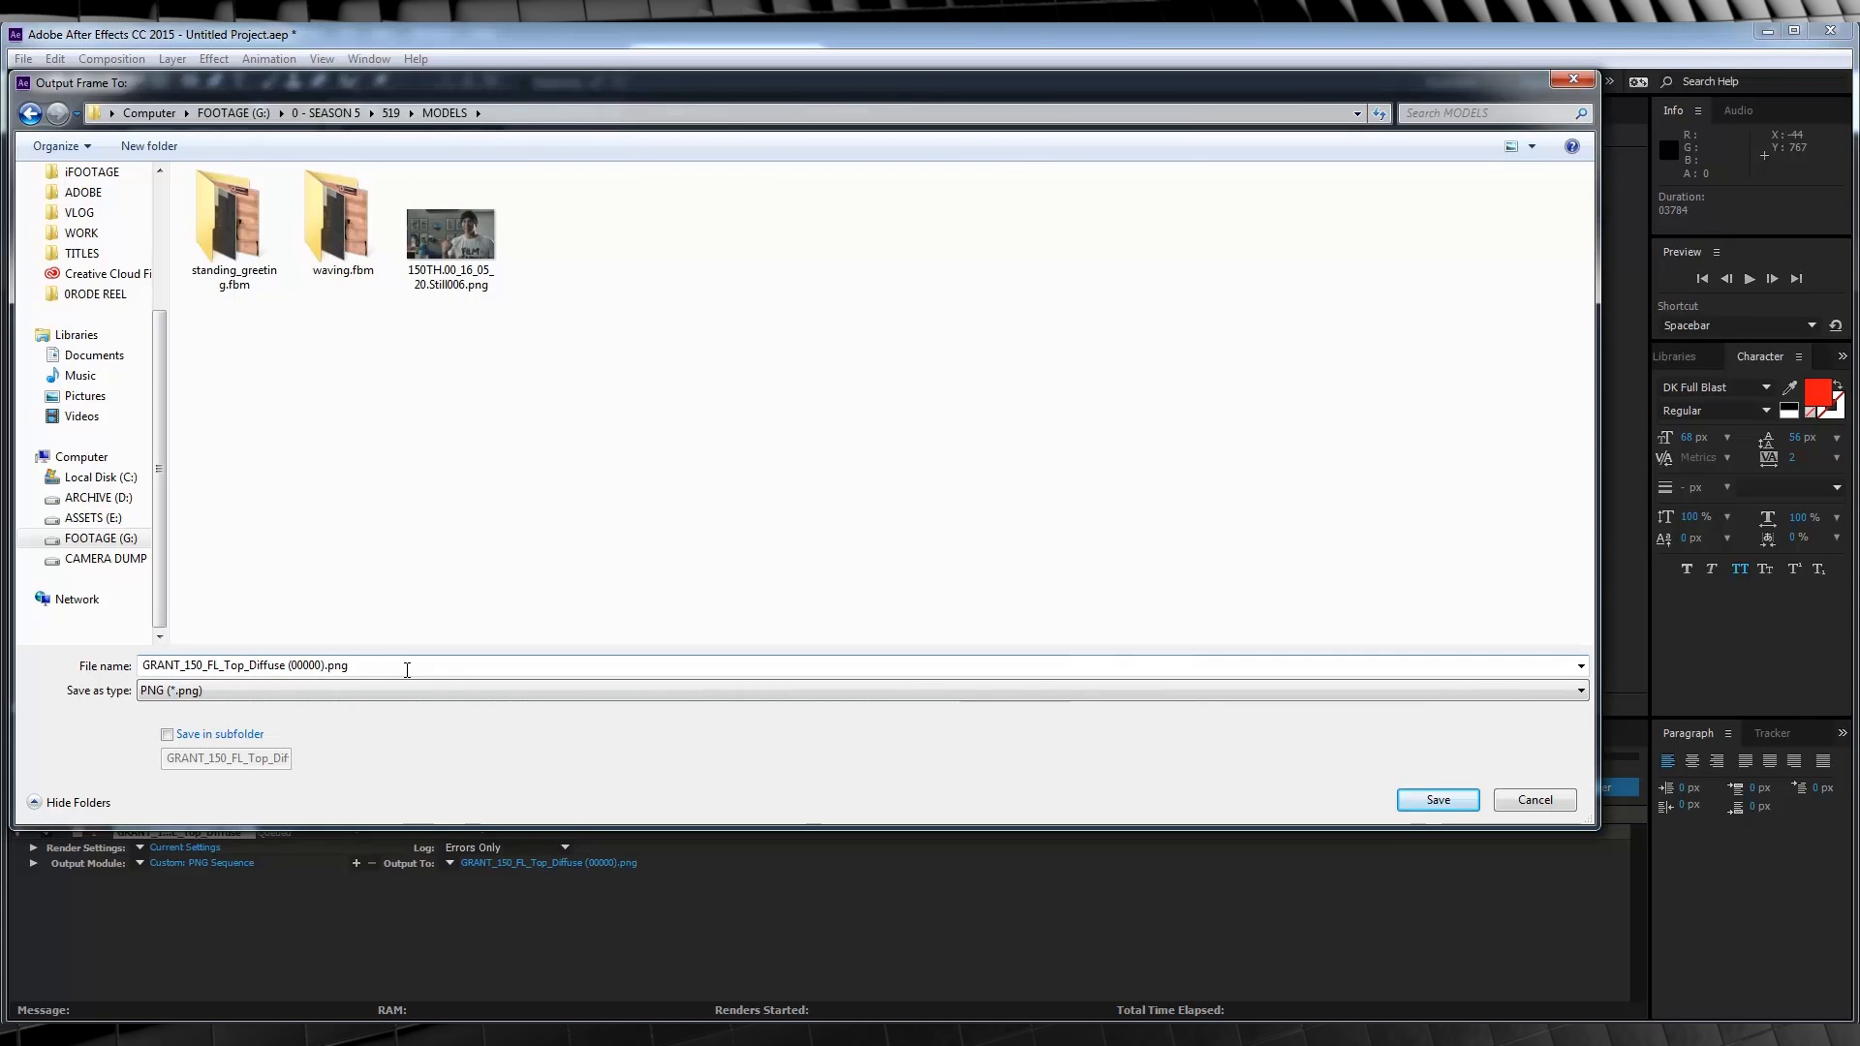
pyautogui.click(1435, 800)
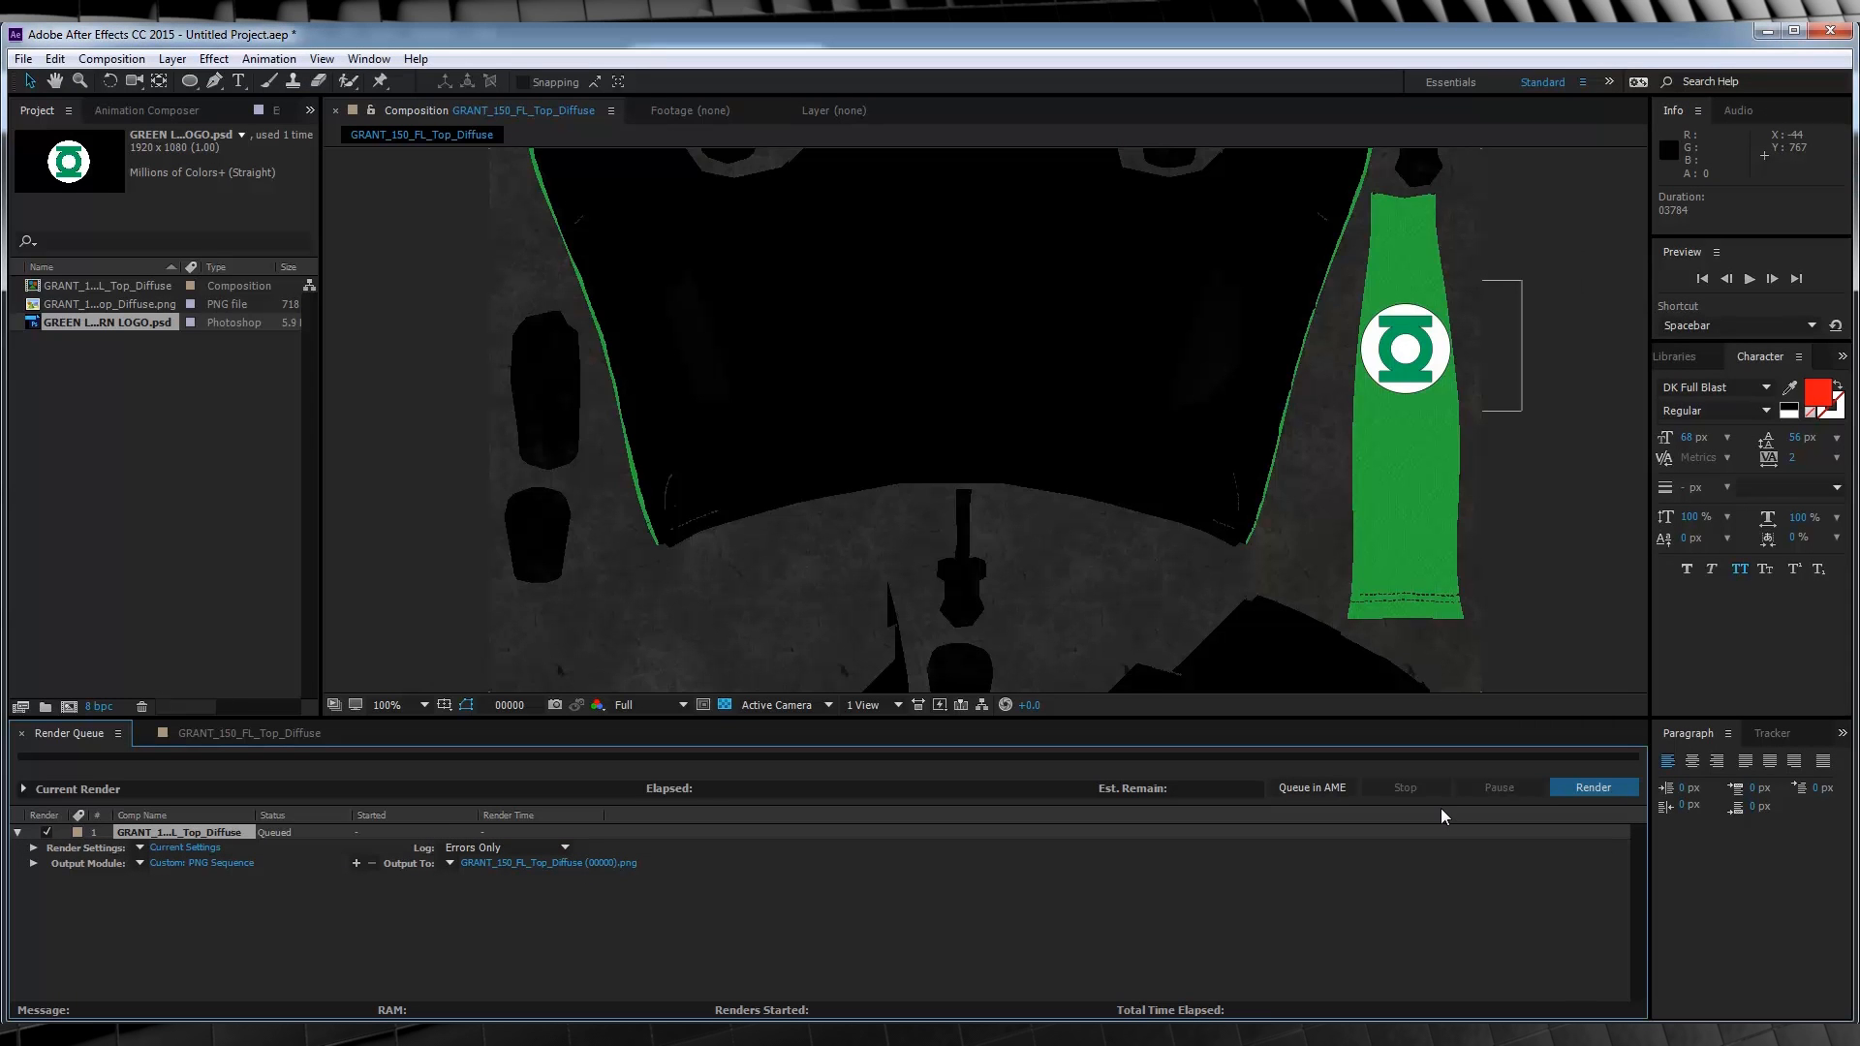
pyautogui.click(1592, 786)
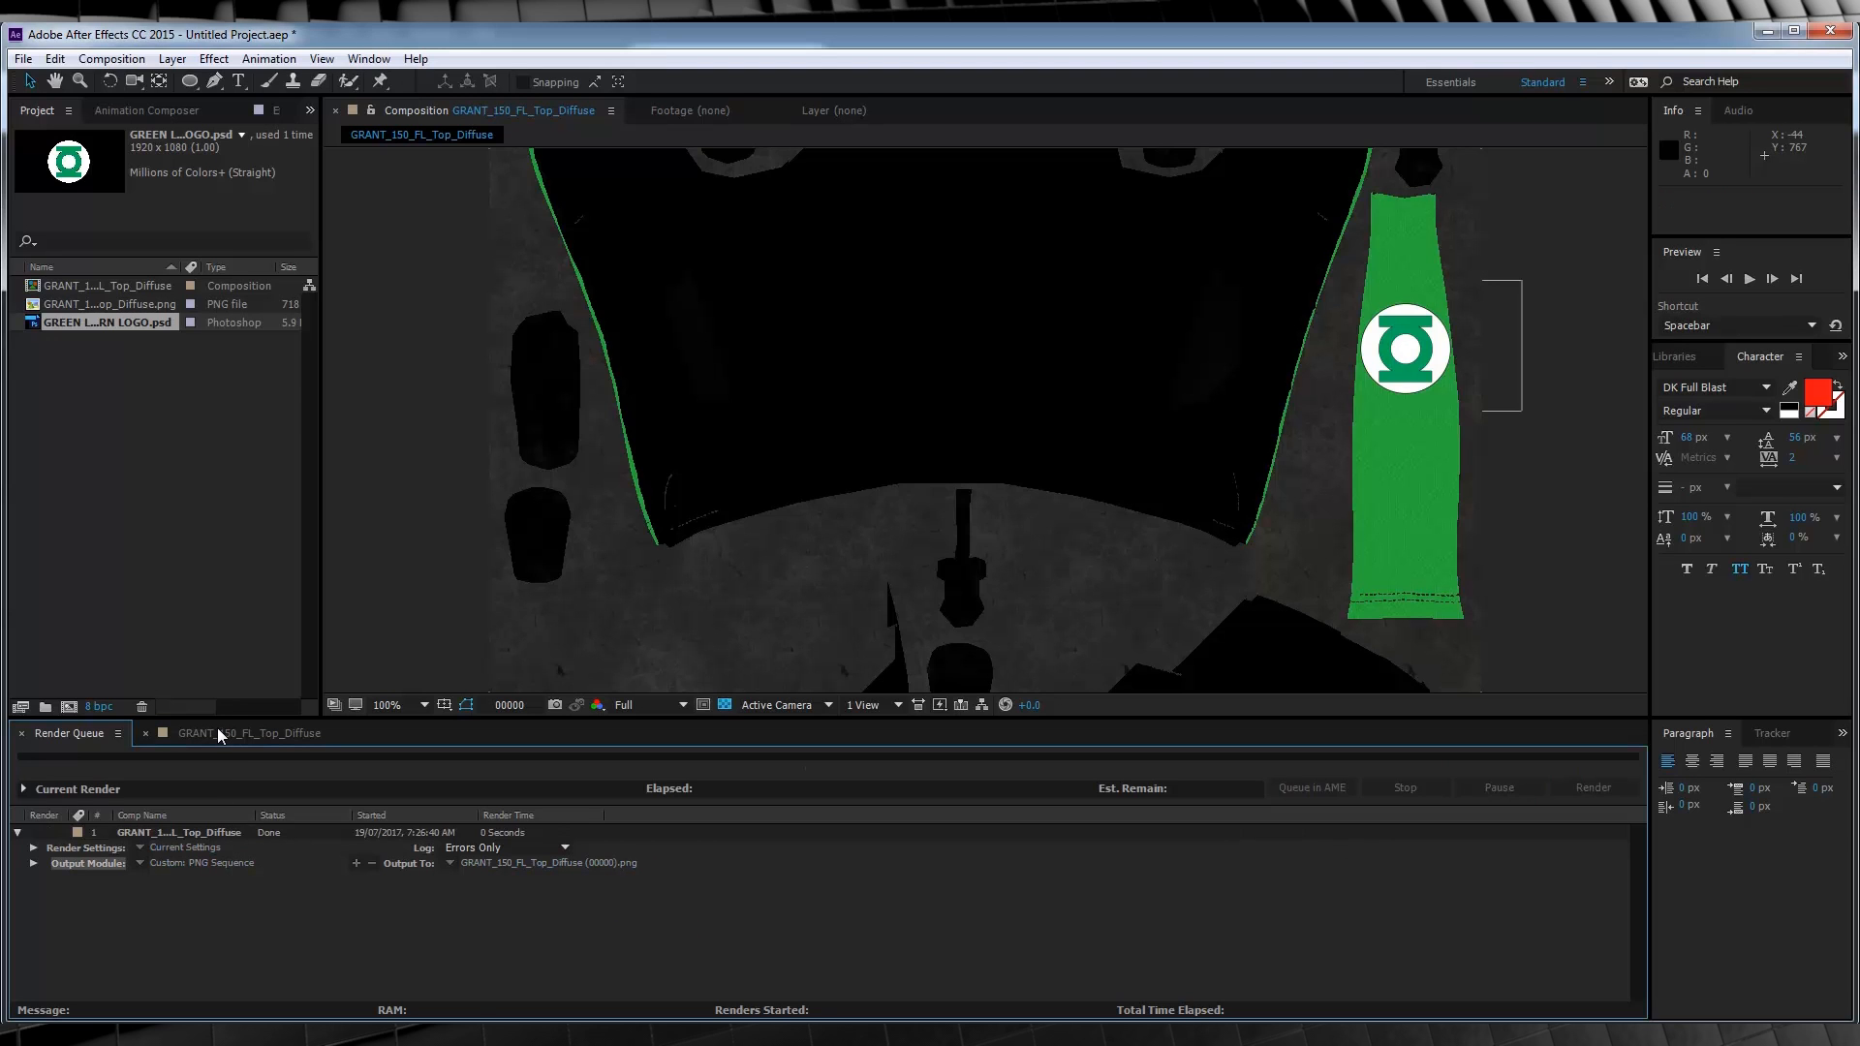
# Return to the GRANT_150_FL_Top_Diffuse composition's layers
pyautogui.click(244, 732)
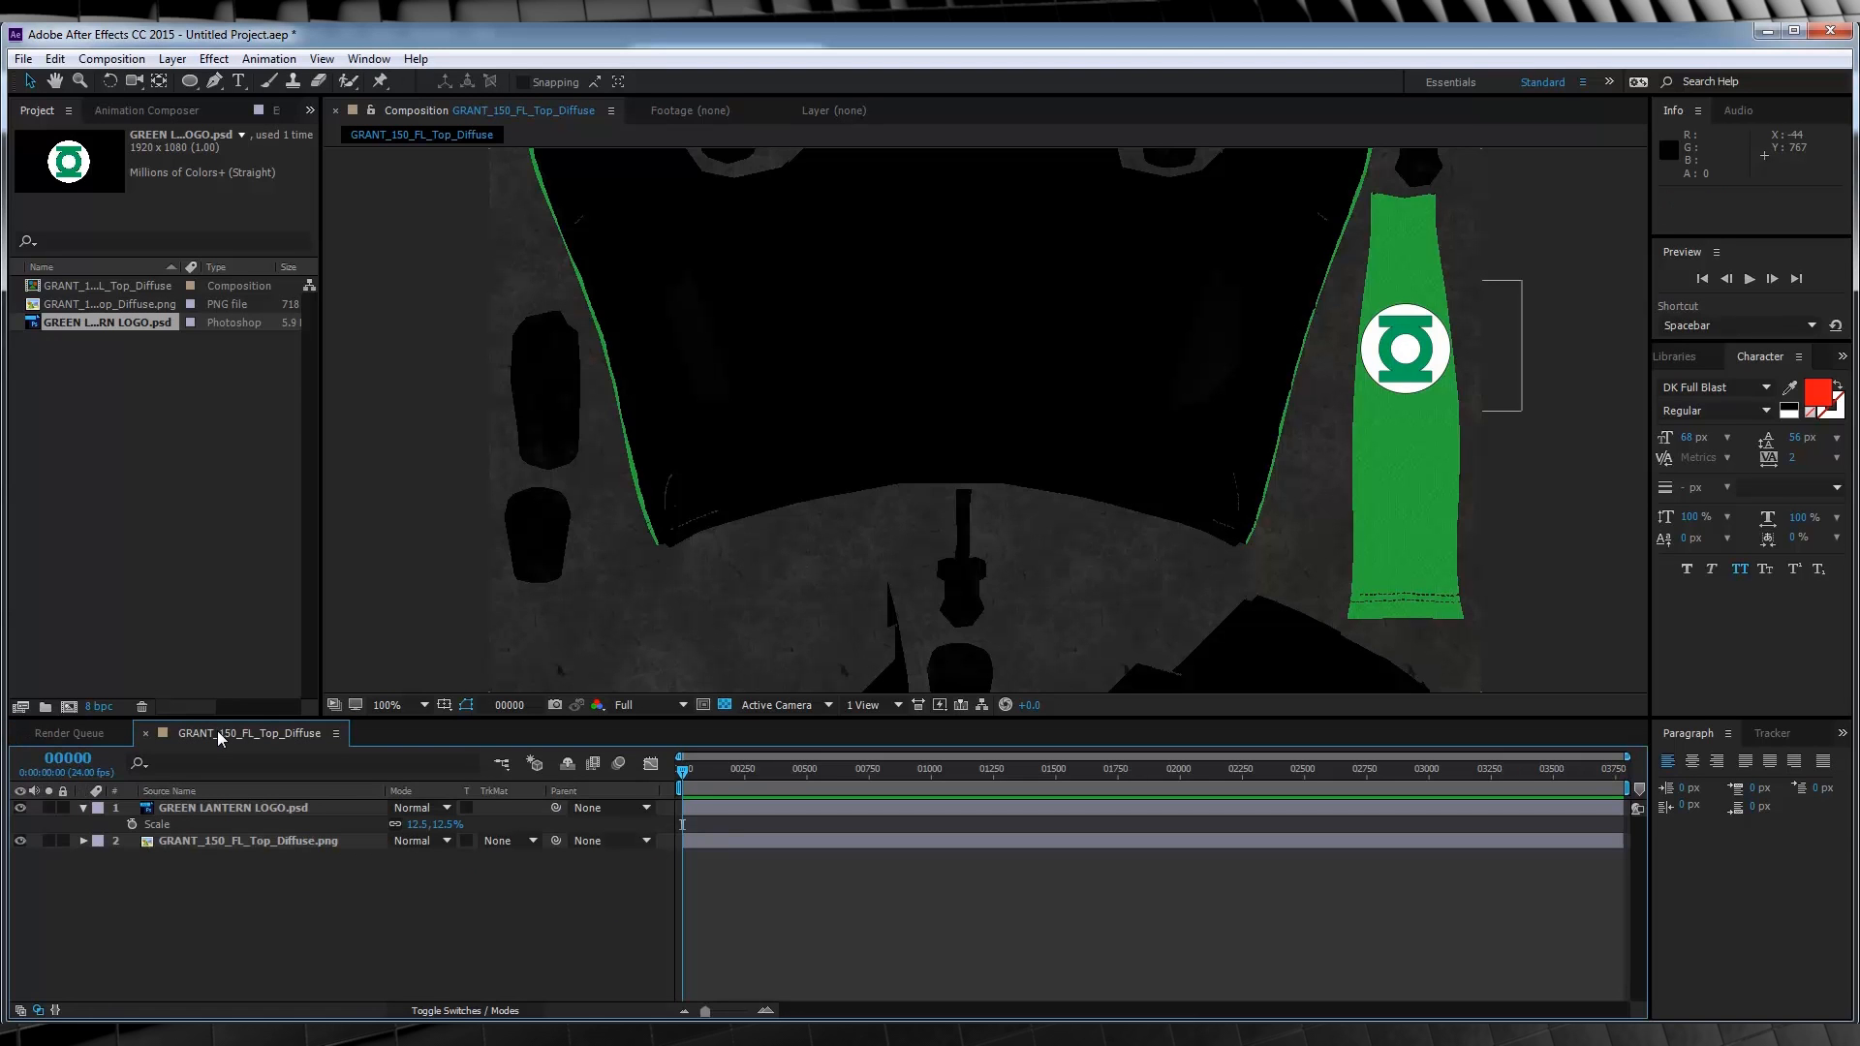
pyautogui.moveTo(563, 643)
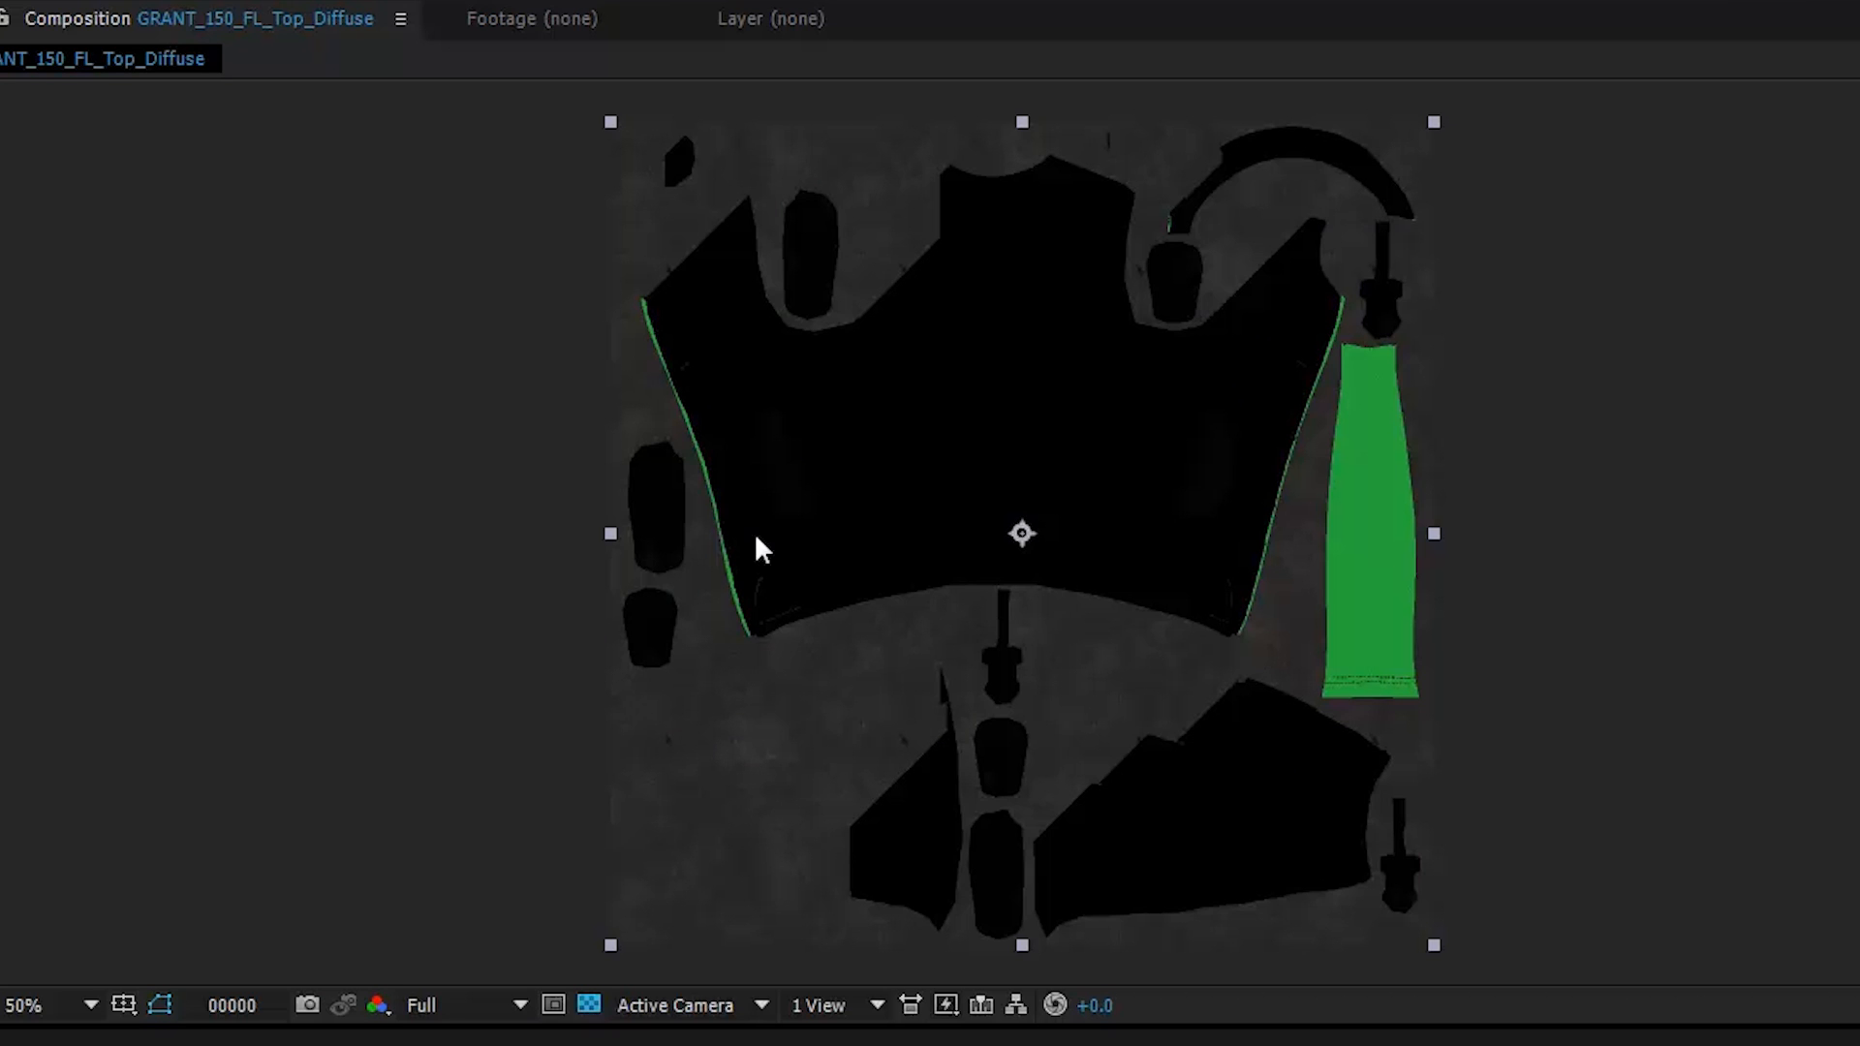
pyautogui.moveTo(758, 472)
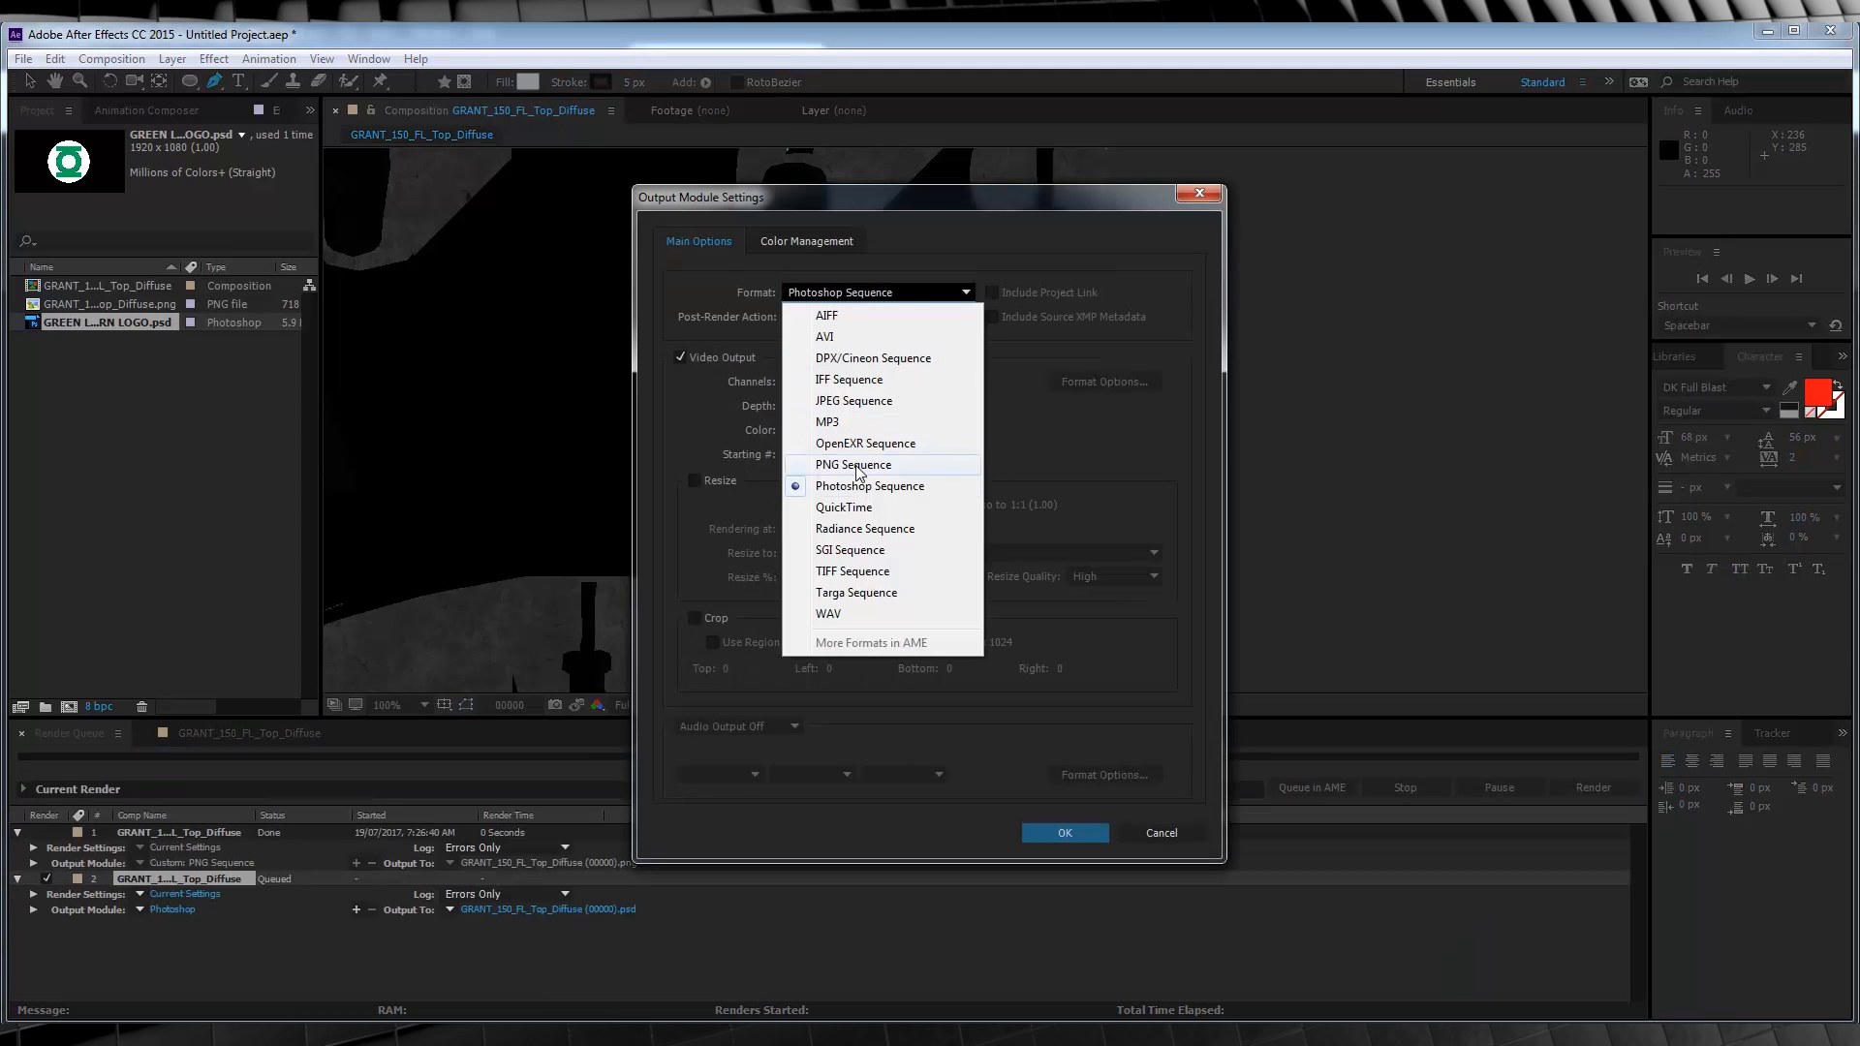
pyautogui.moveTo(858, 401)
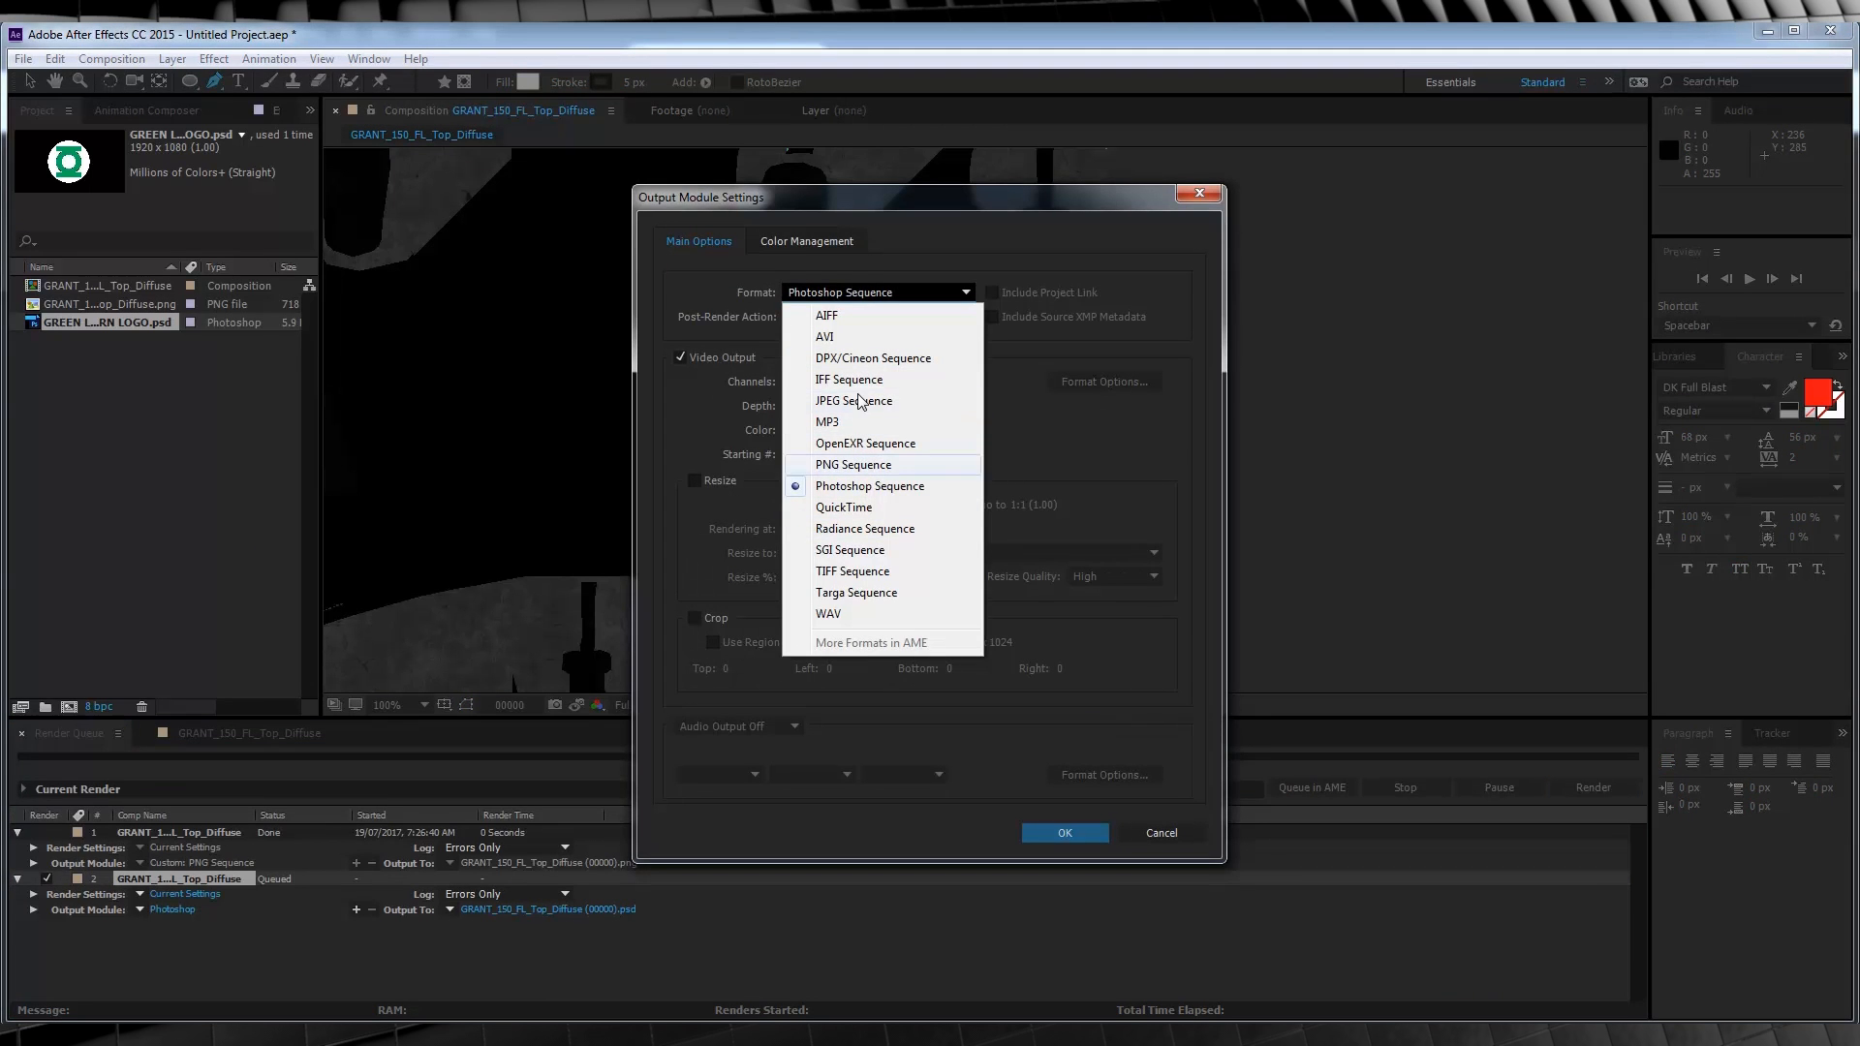
pyautogui.moveTo(864, 462)
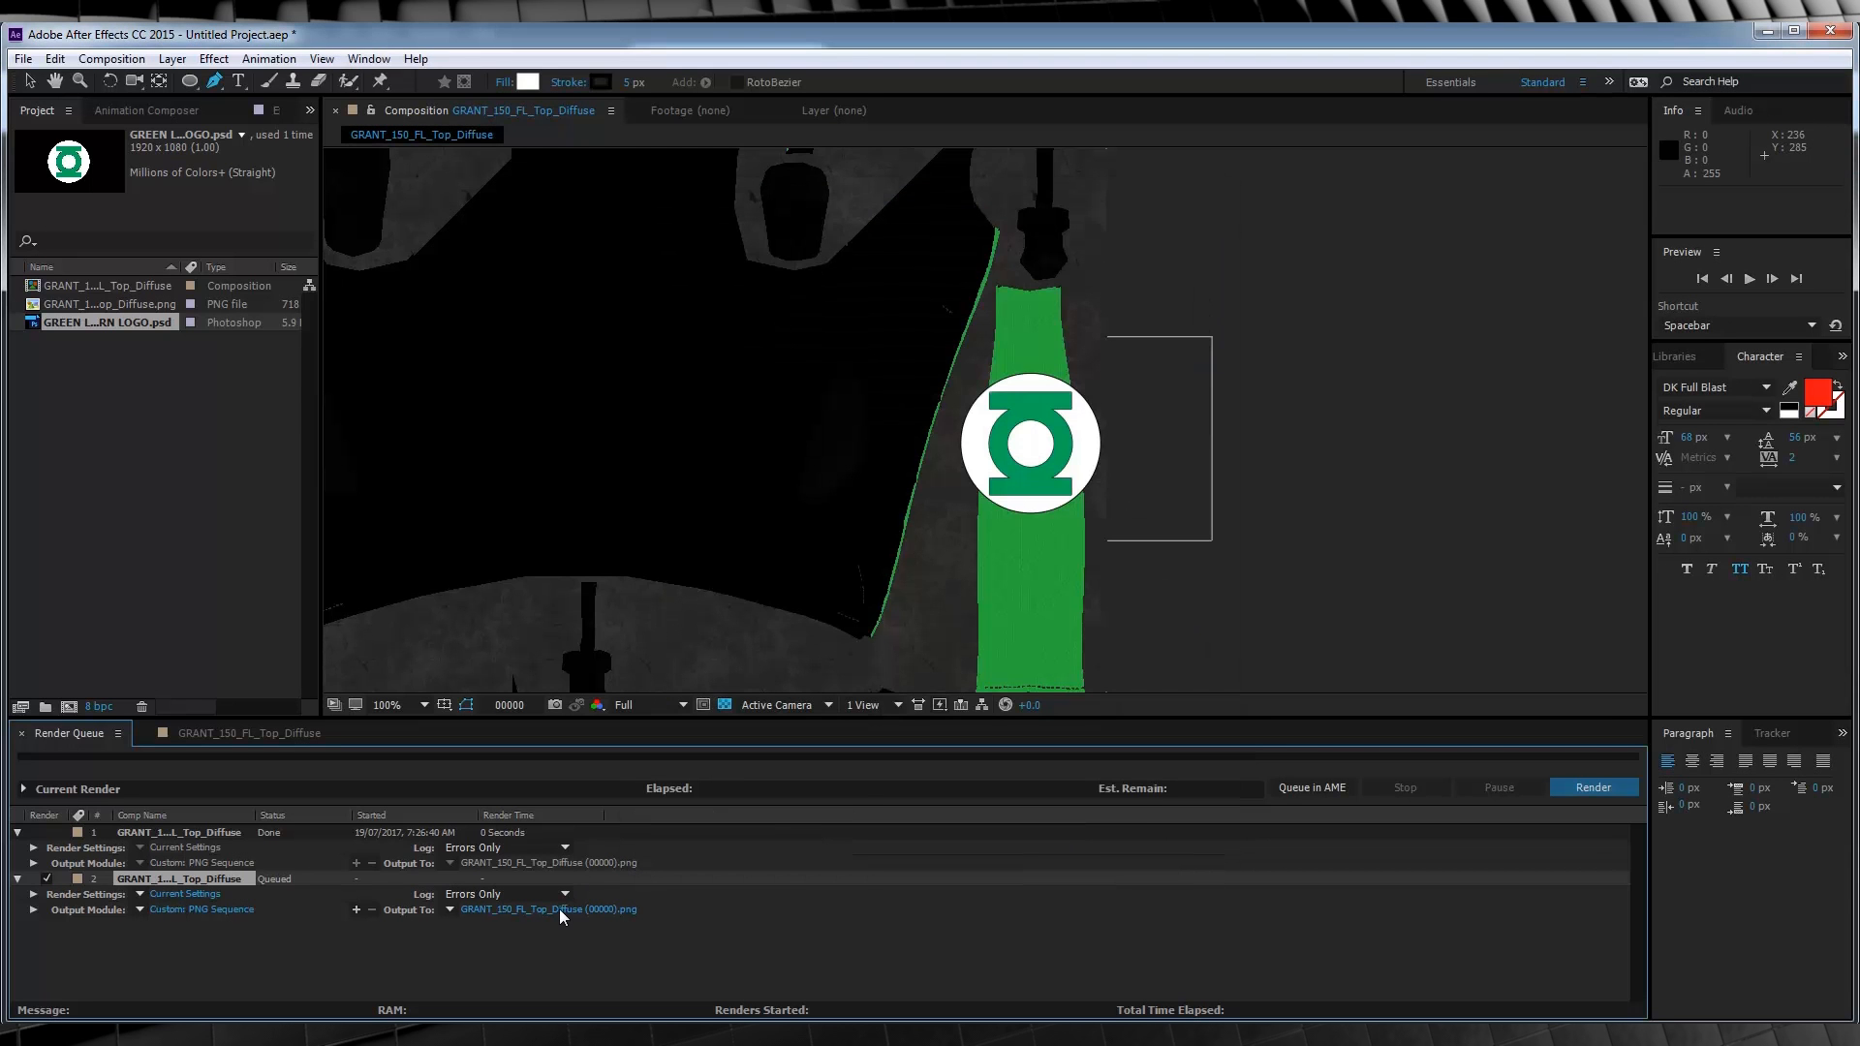
# Choose where the exported PNG texture file is saved
pyautogui.click(546, 908)
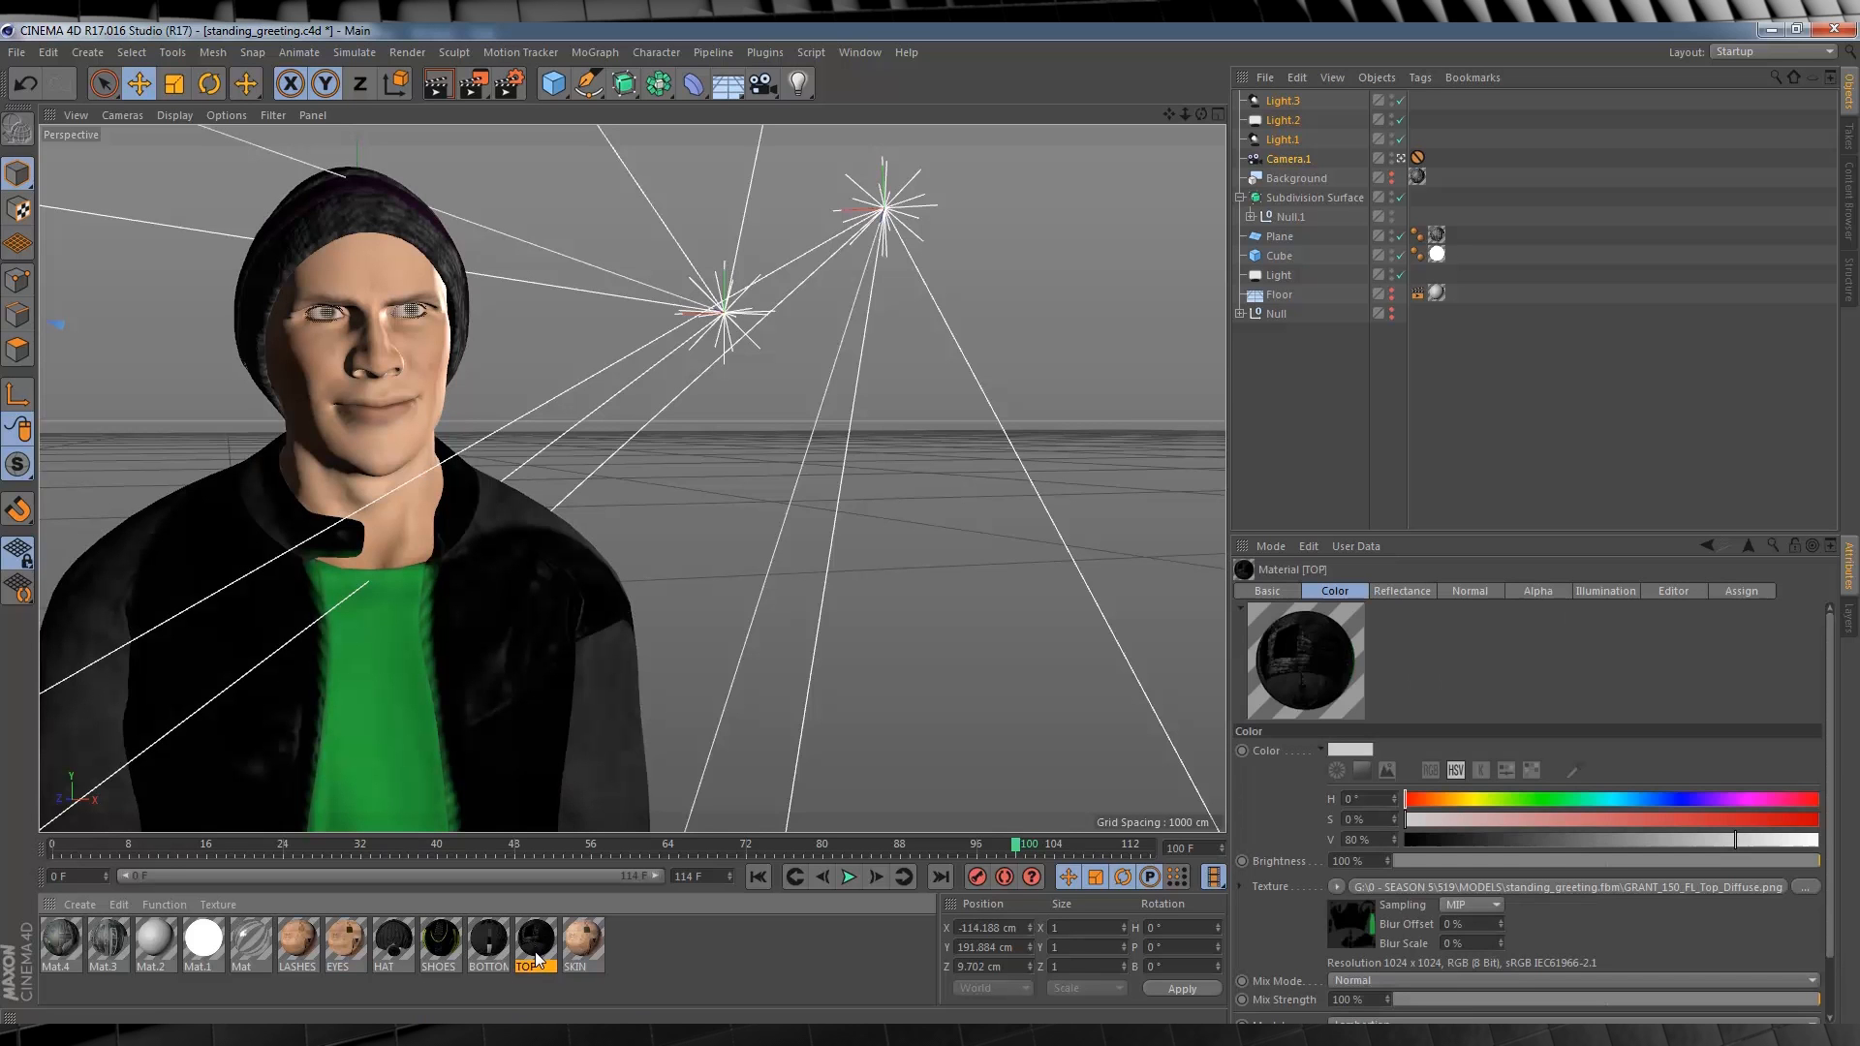
# Load GRANT_150_FL_Top_Diffuse (00000).png from MODELS as the TOP material's texture
pyautogui.doubleClick(532, 939)
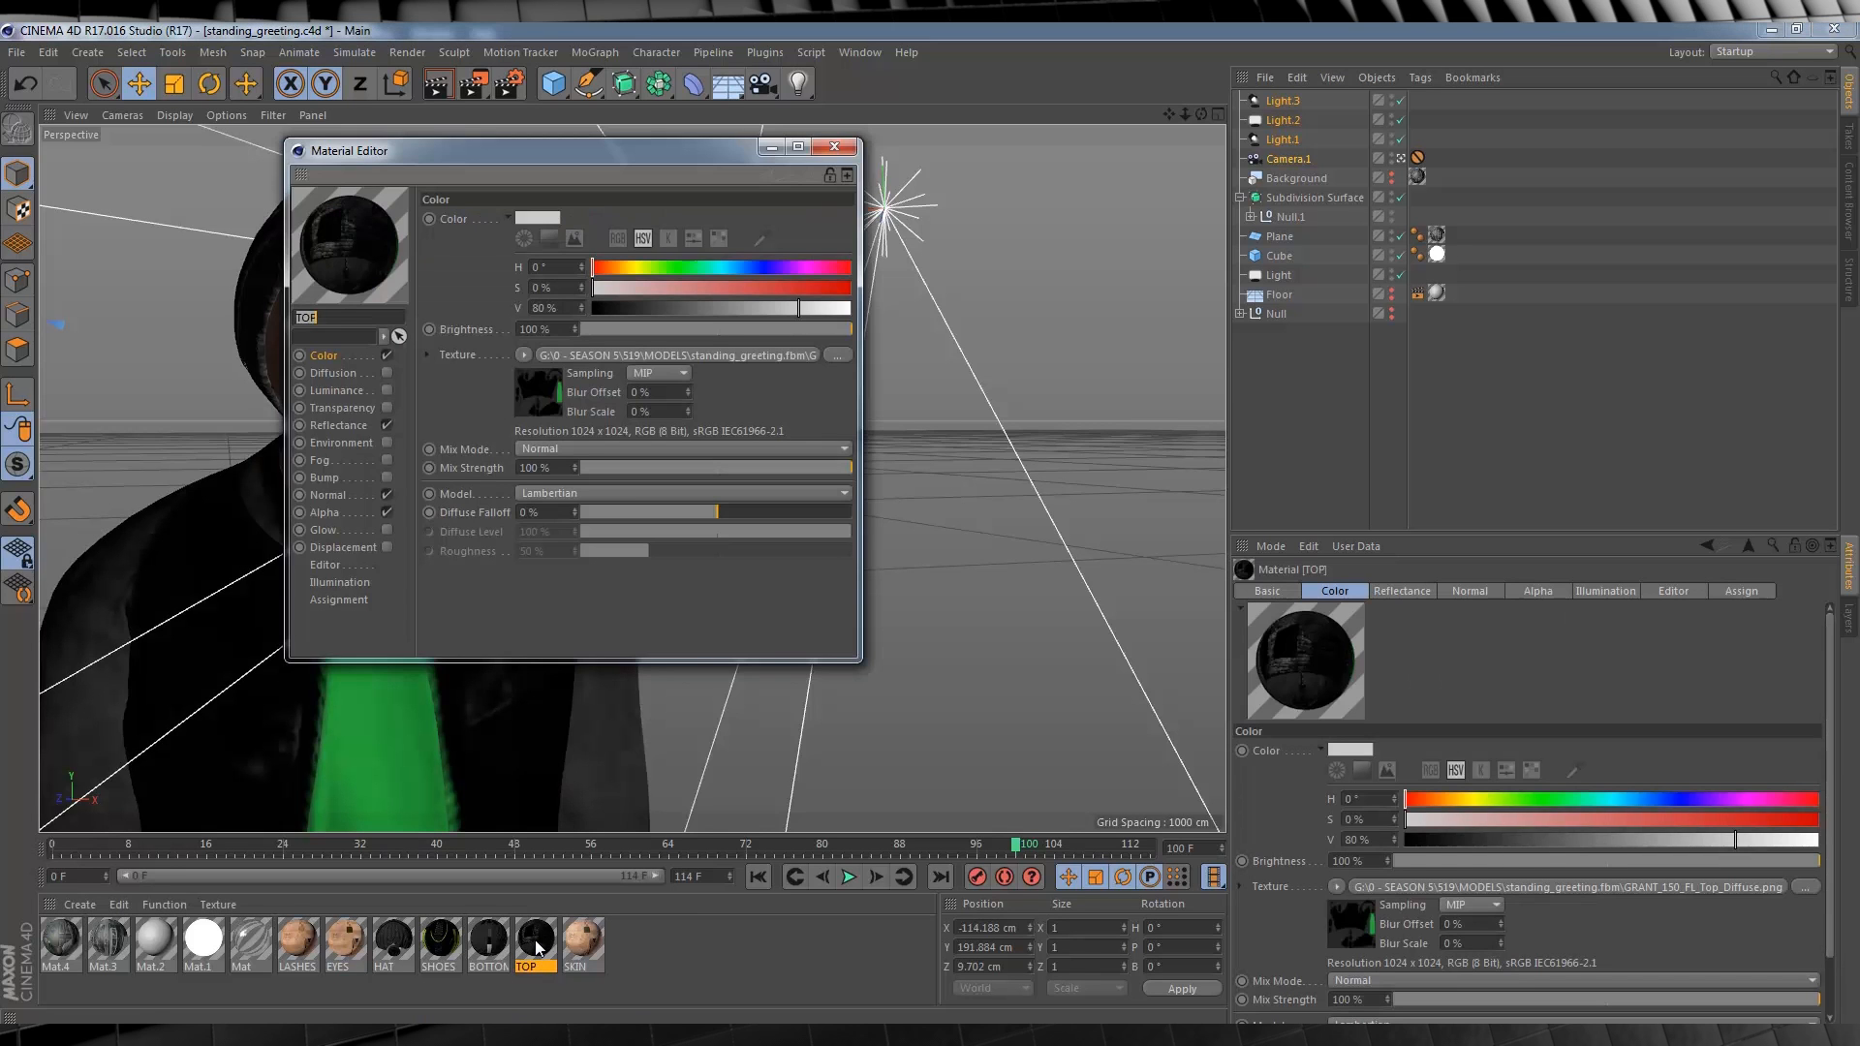
pyautogui.moveTo(515, 383)
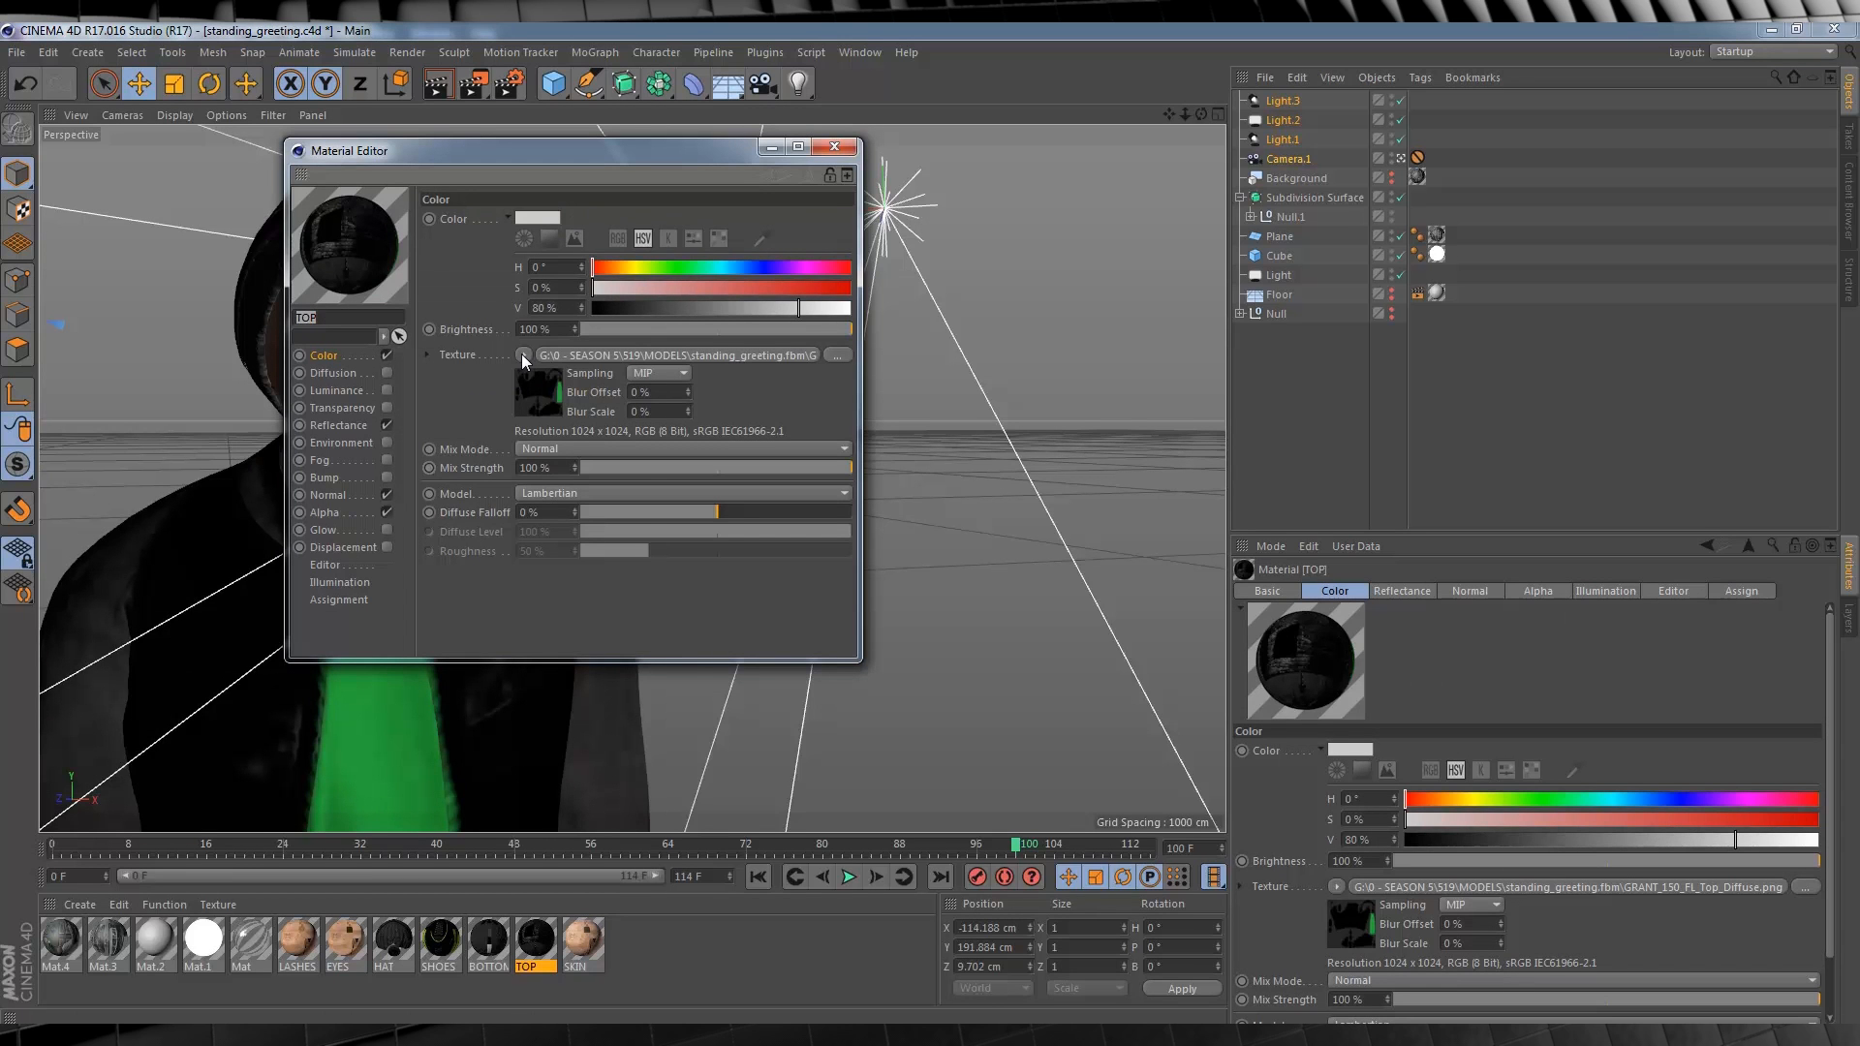
pyautogui.click(836, 354)
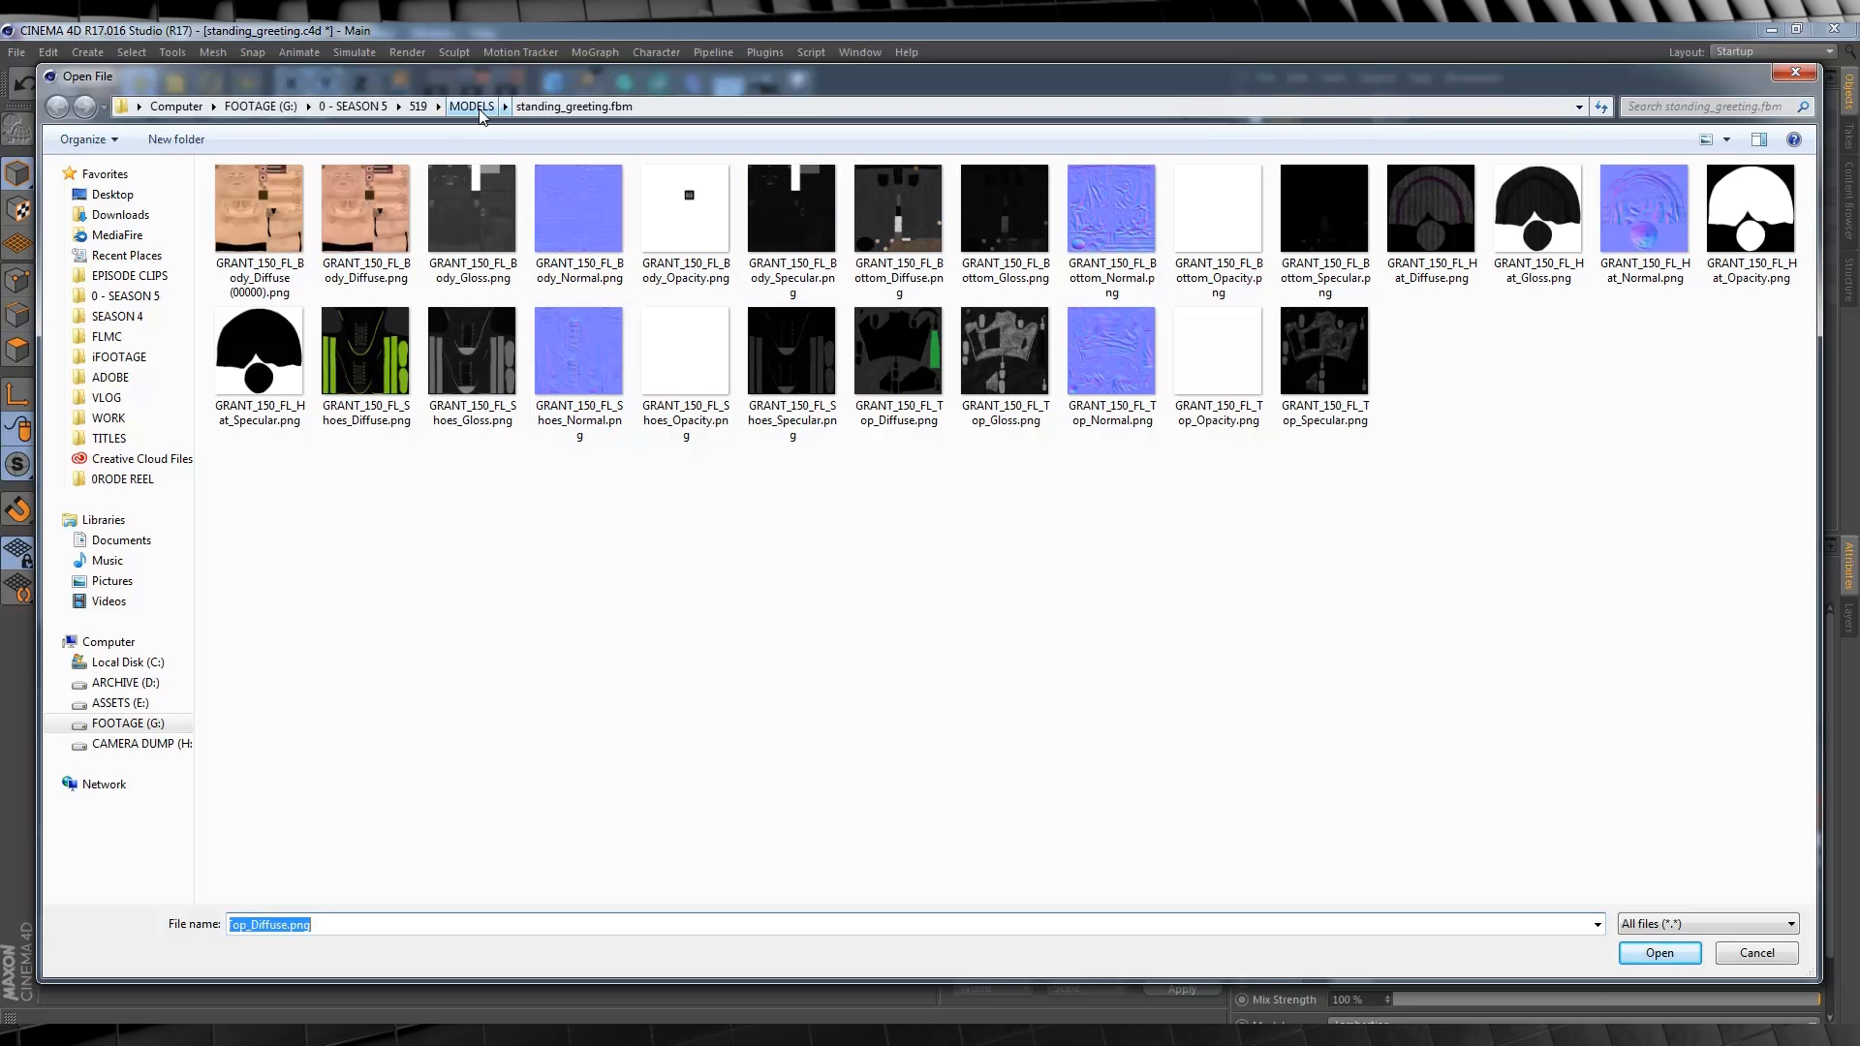
pyautogui.click(470, 104)
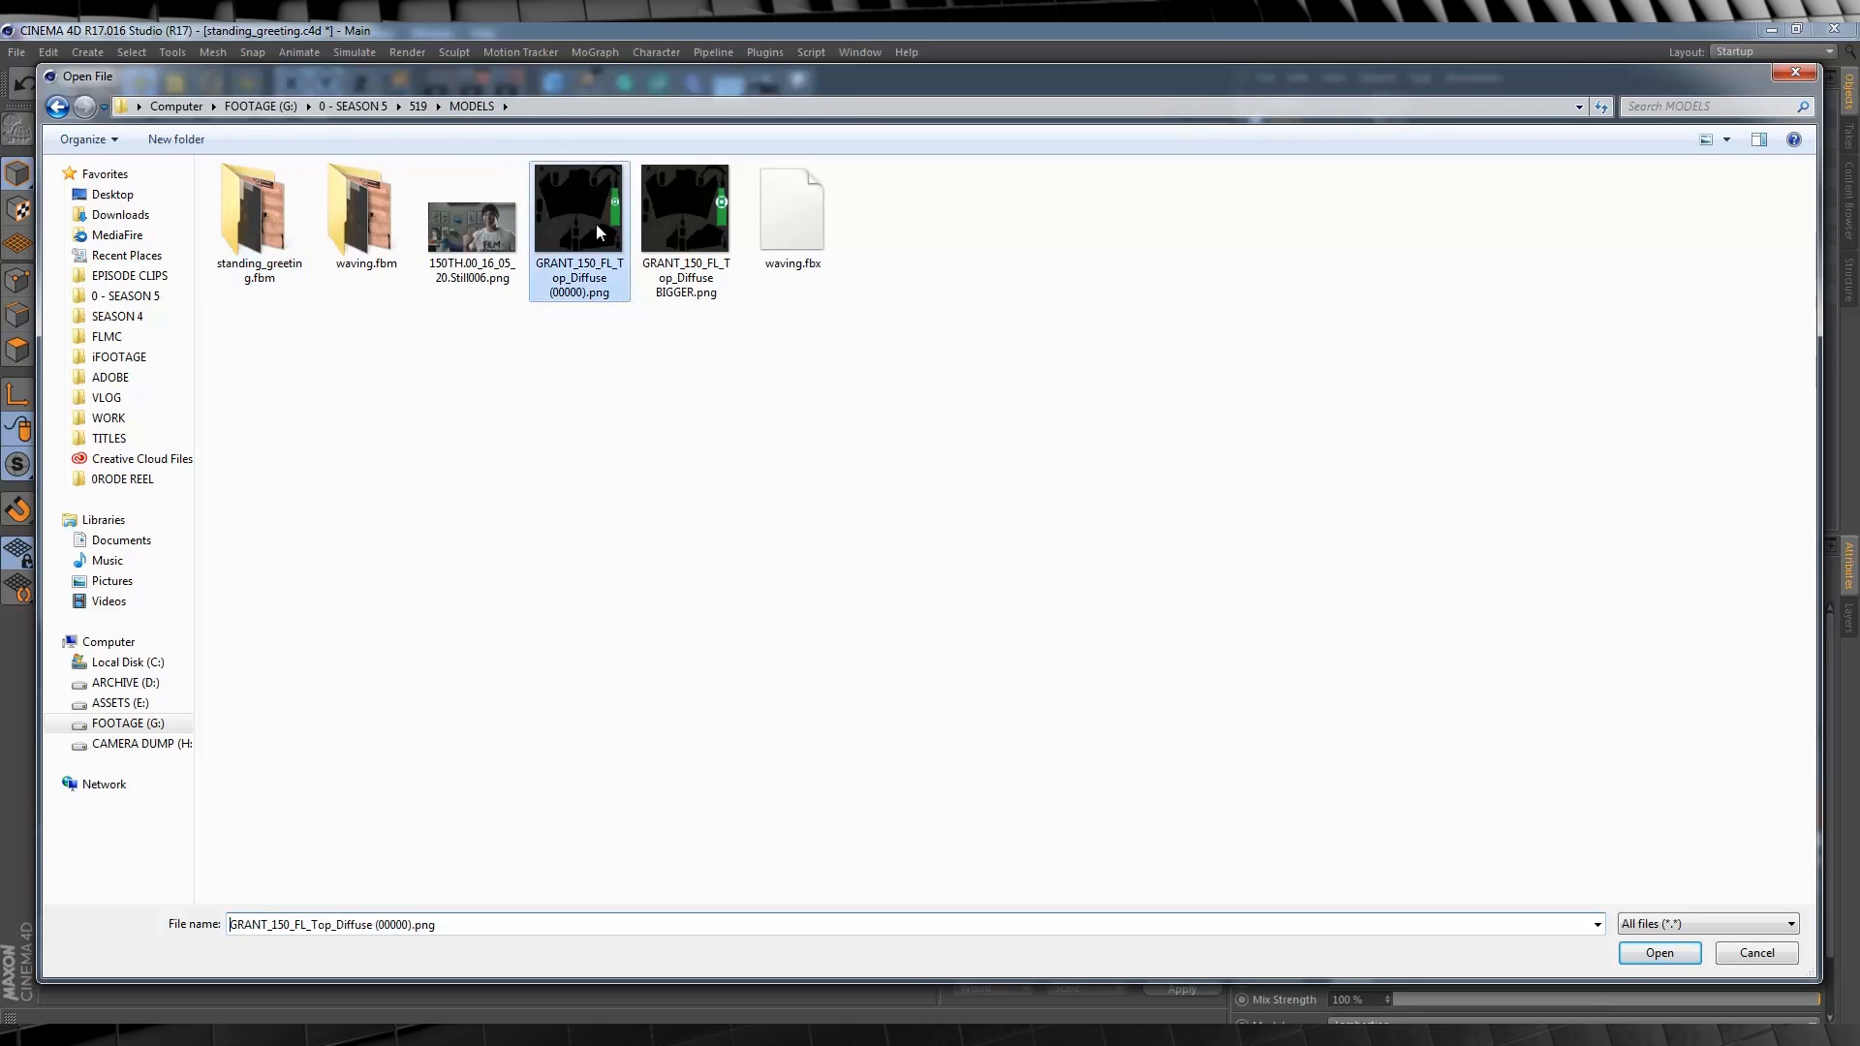
pyautogui.click(1656, 953)
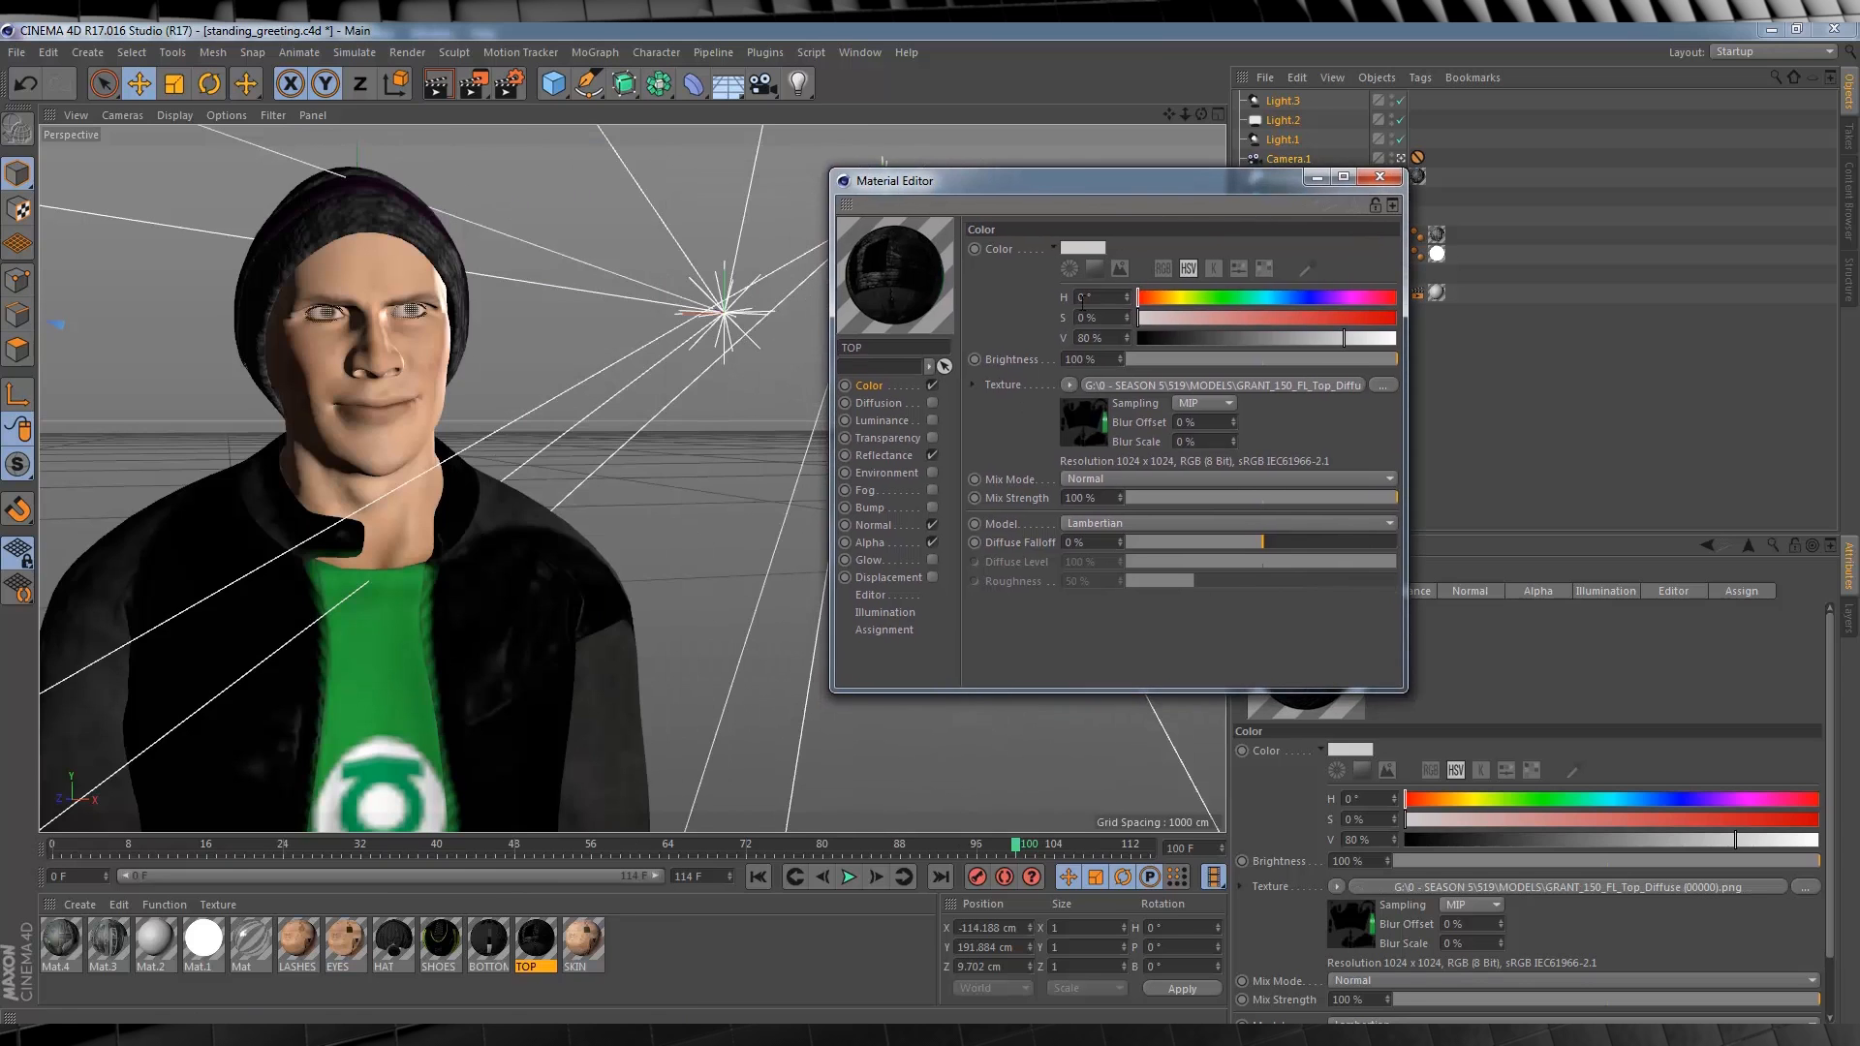
# Swap the shirt texture for GRANT_150_FL_Top_Diffuse BIGGER.png
pyautogui.click(1065, 384)
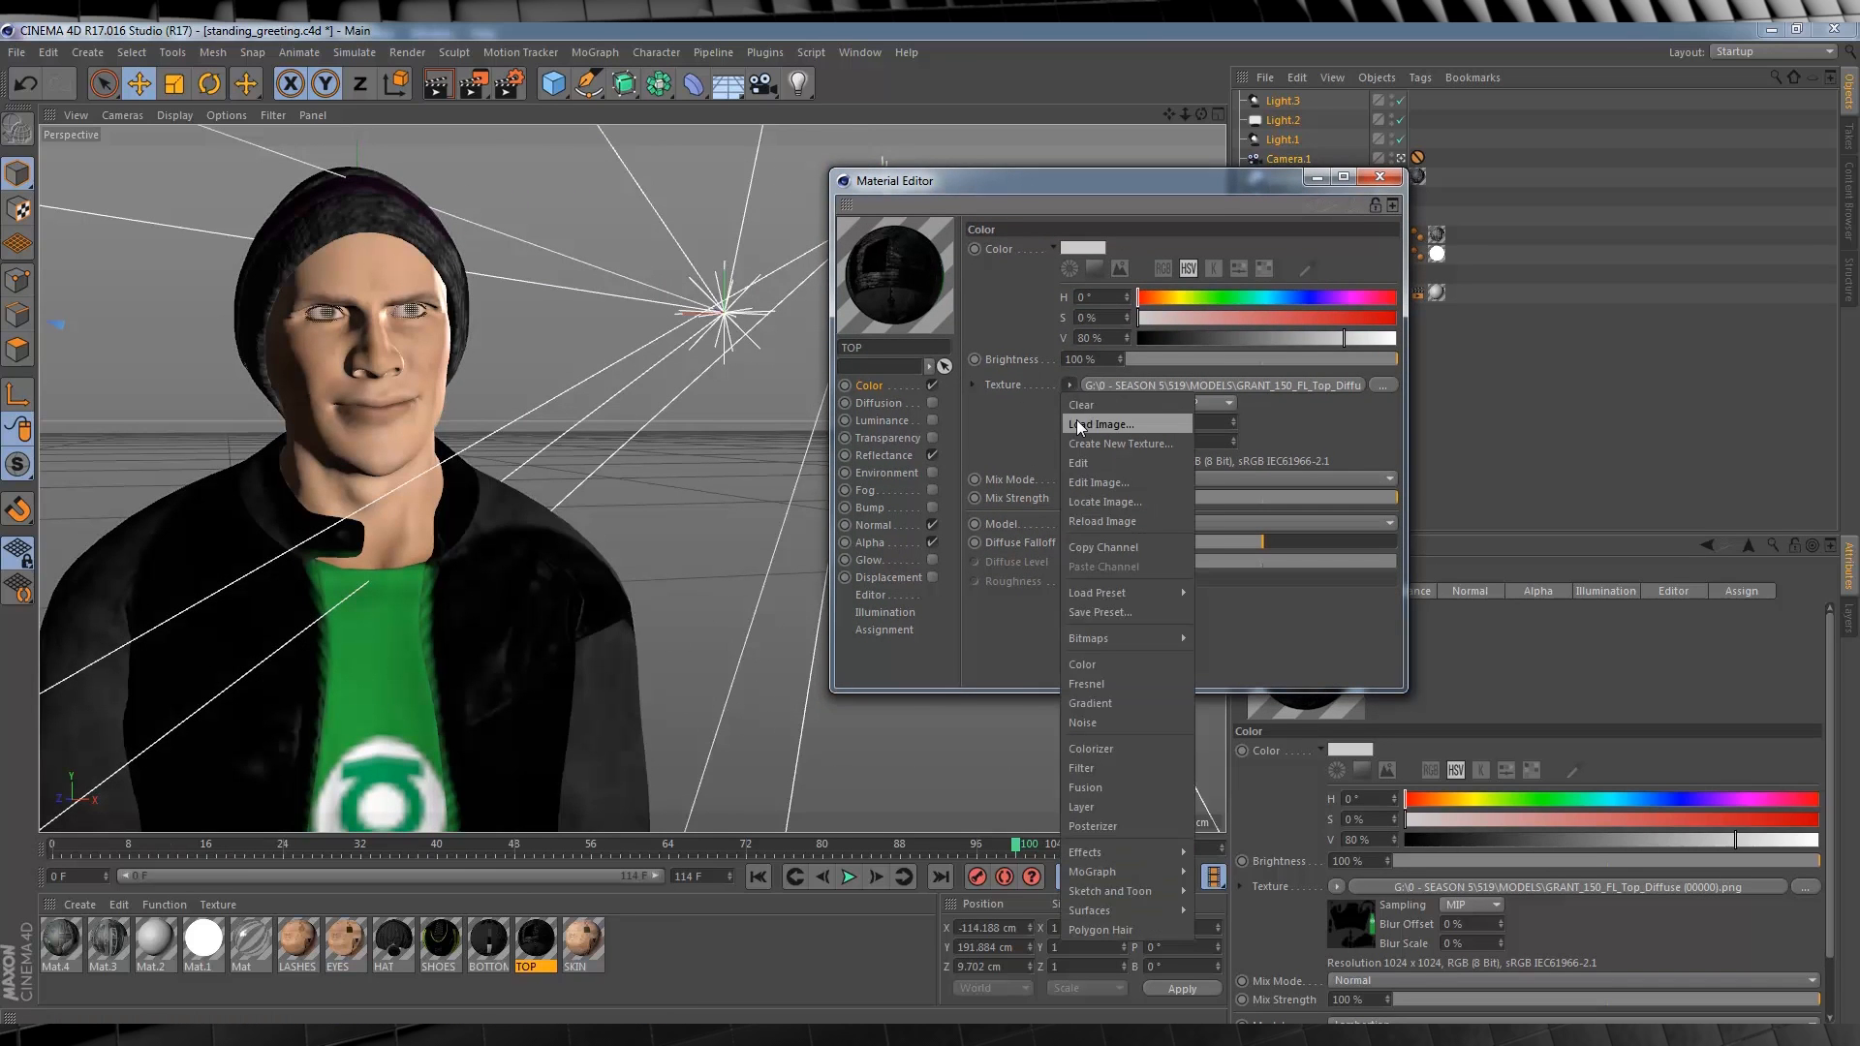
pyautogui.click(1103, 424)
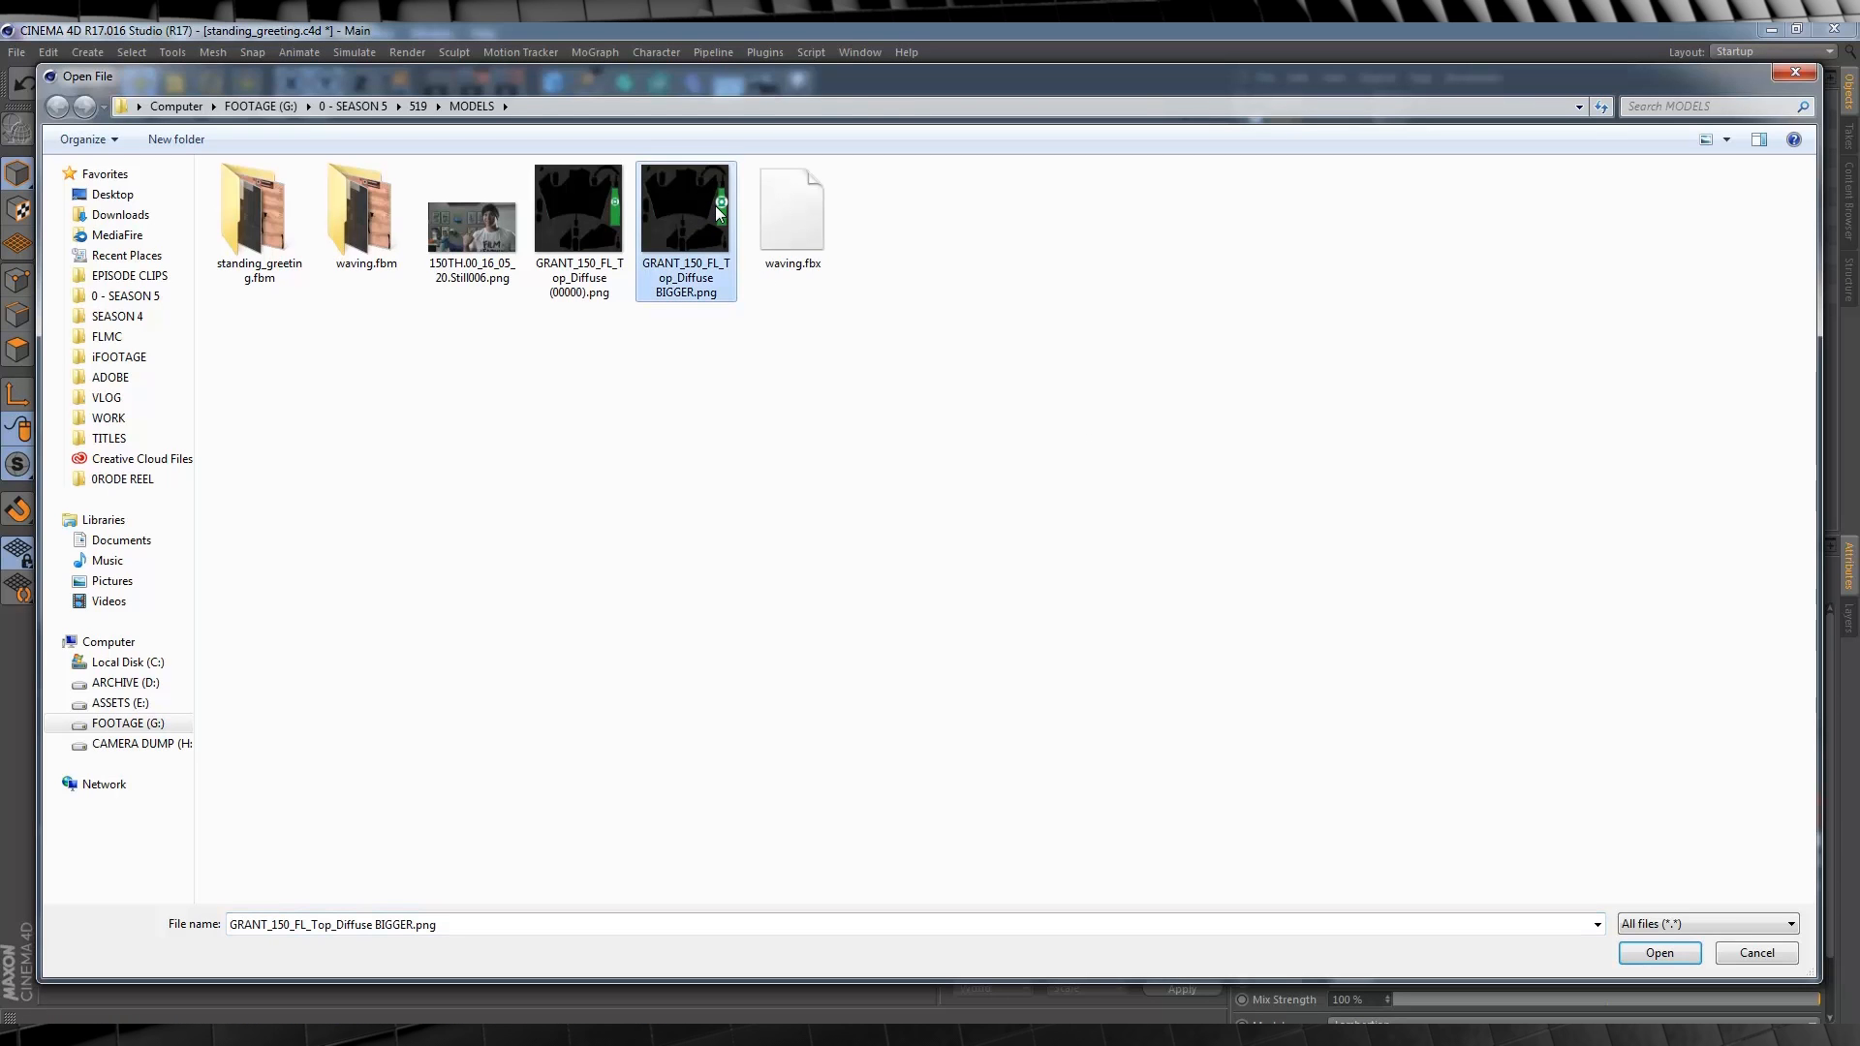
pyautogui.click(1656, 953)
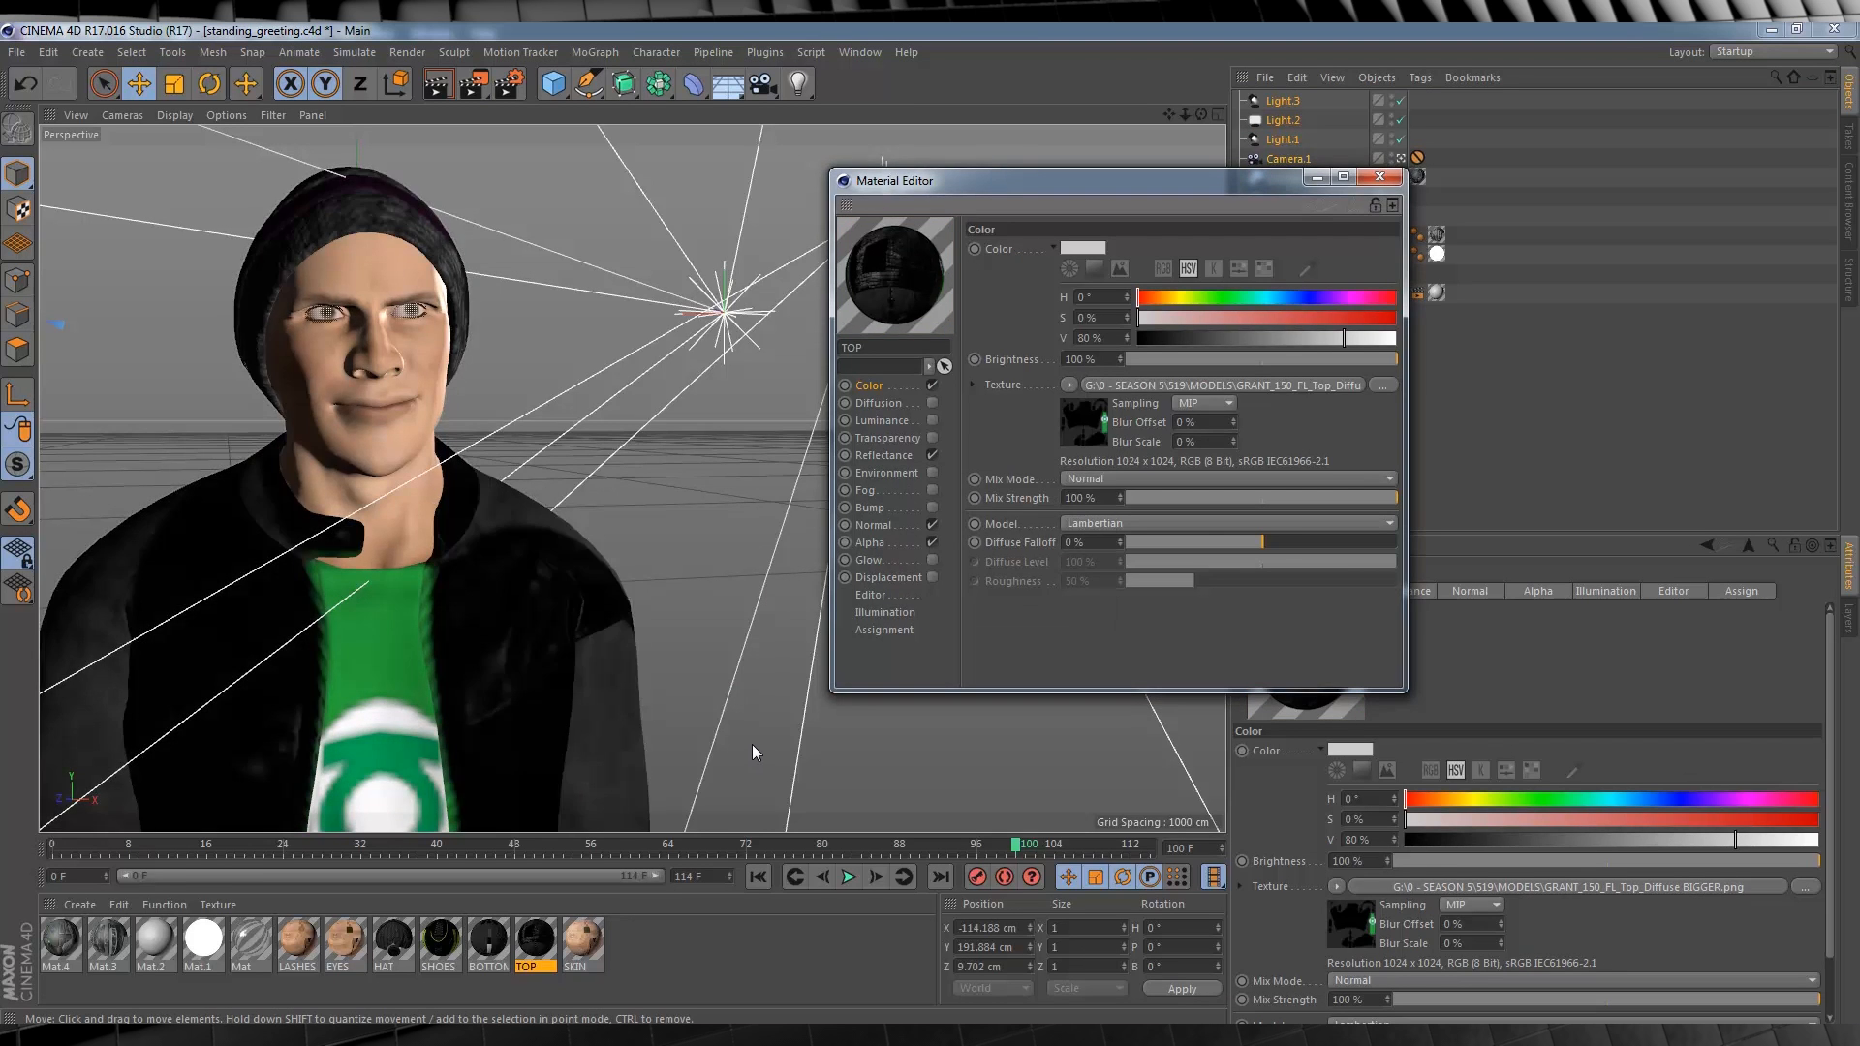
pyautogui.click(1379, 176)
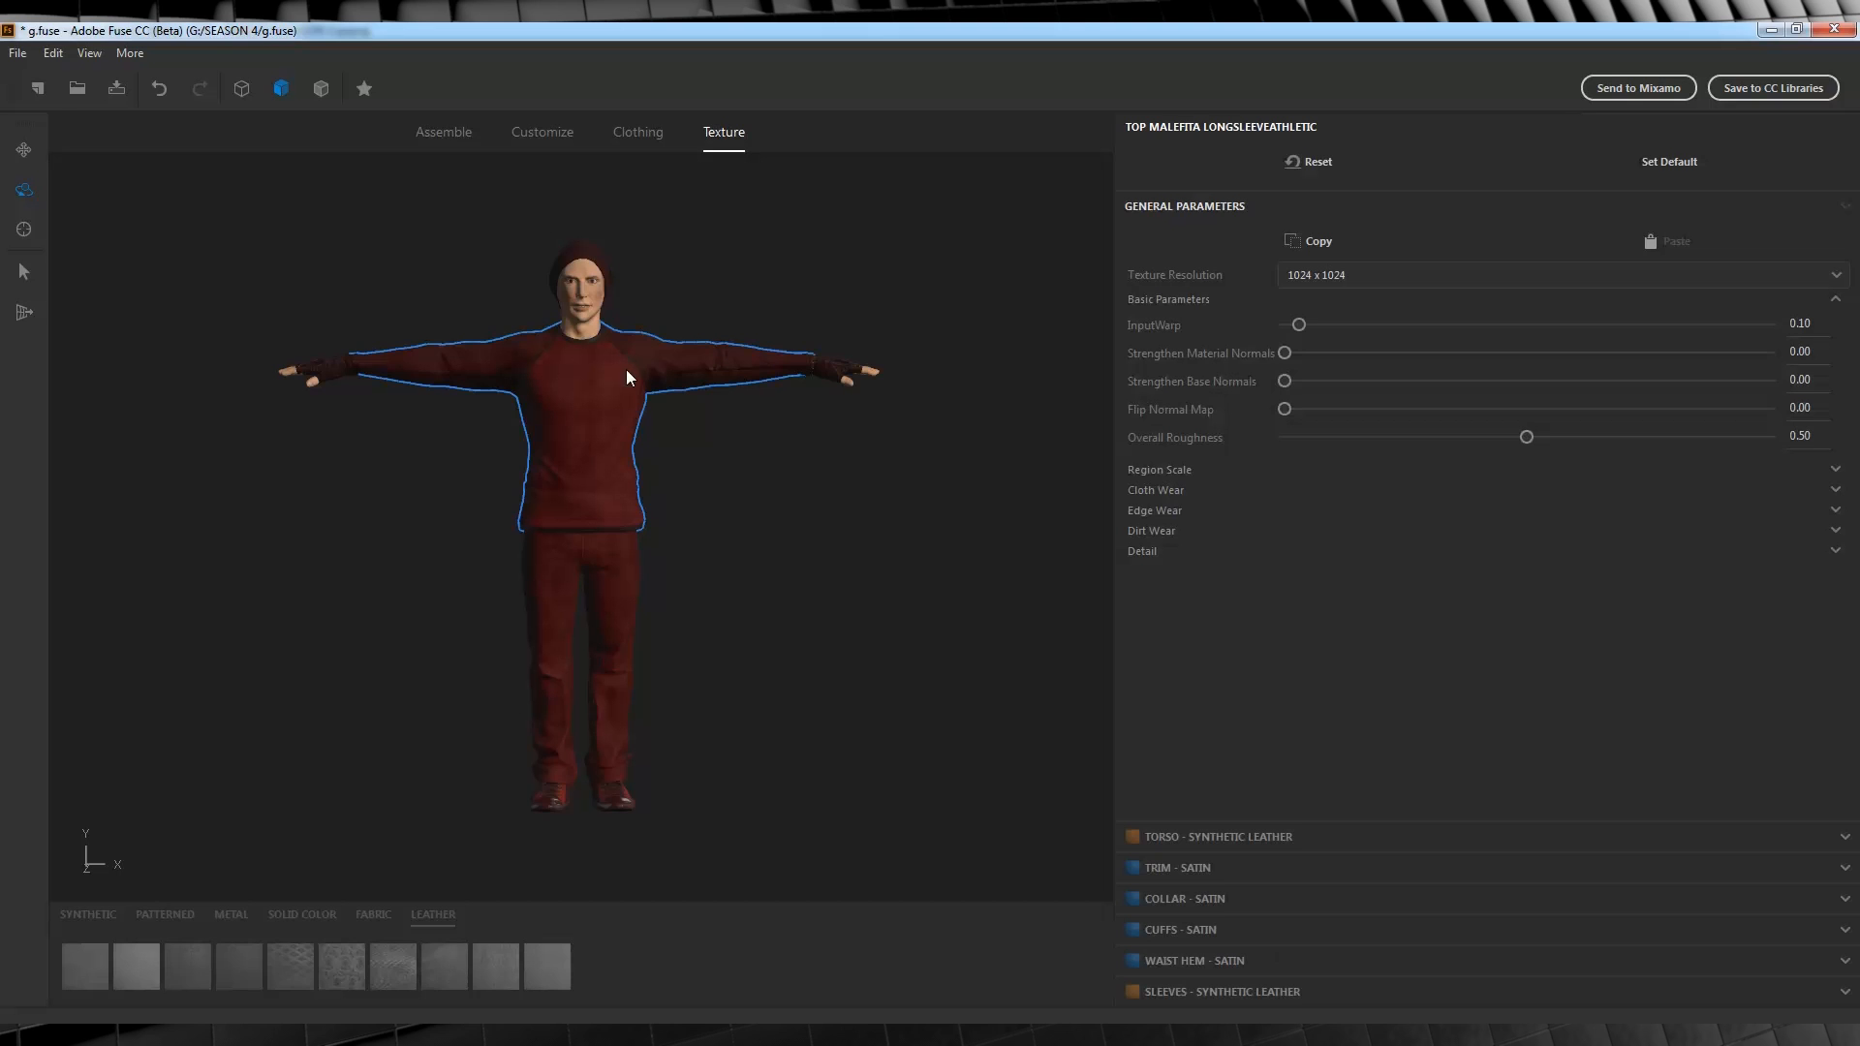
pyautogui.moveTo(500, 852)
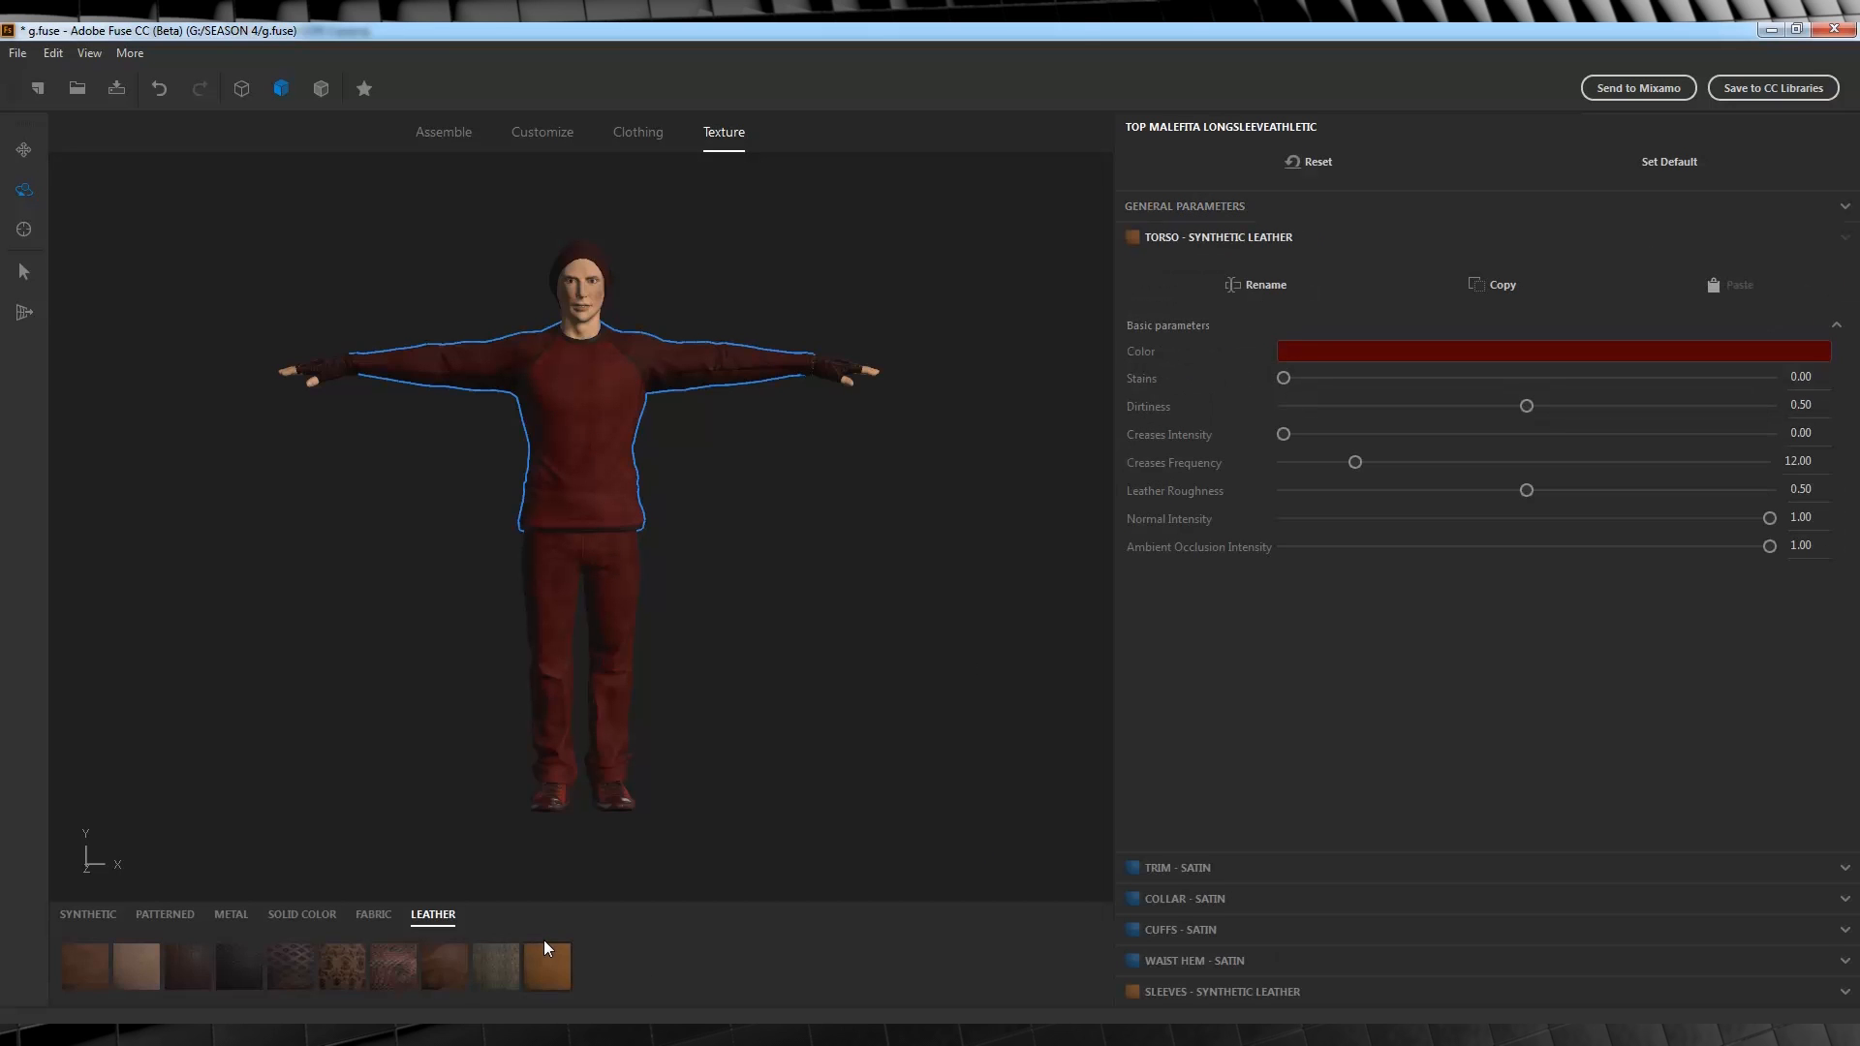
# Open the Select Color picker for the TORSO - SYNTHETIC LEATHER section
pyautogui.click(1554, 351)
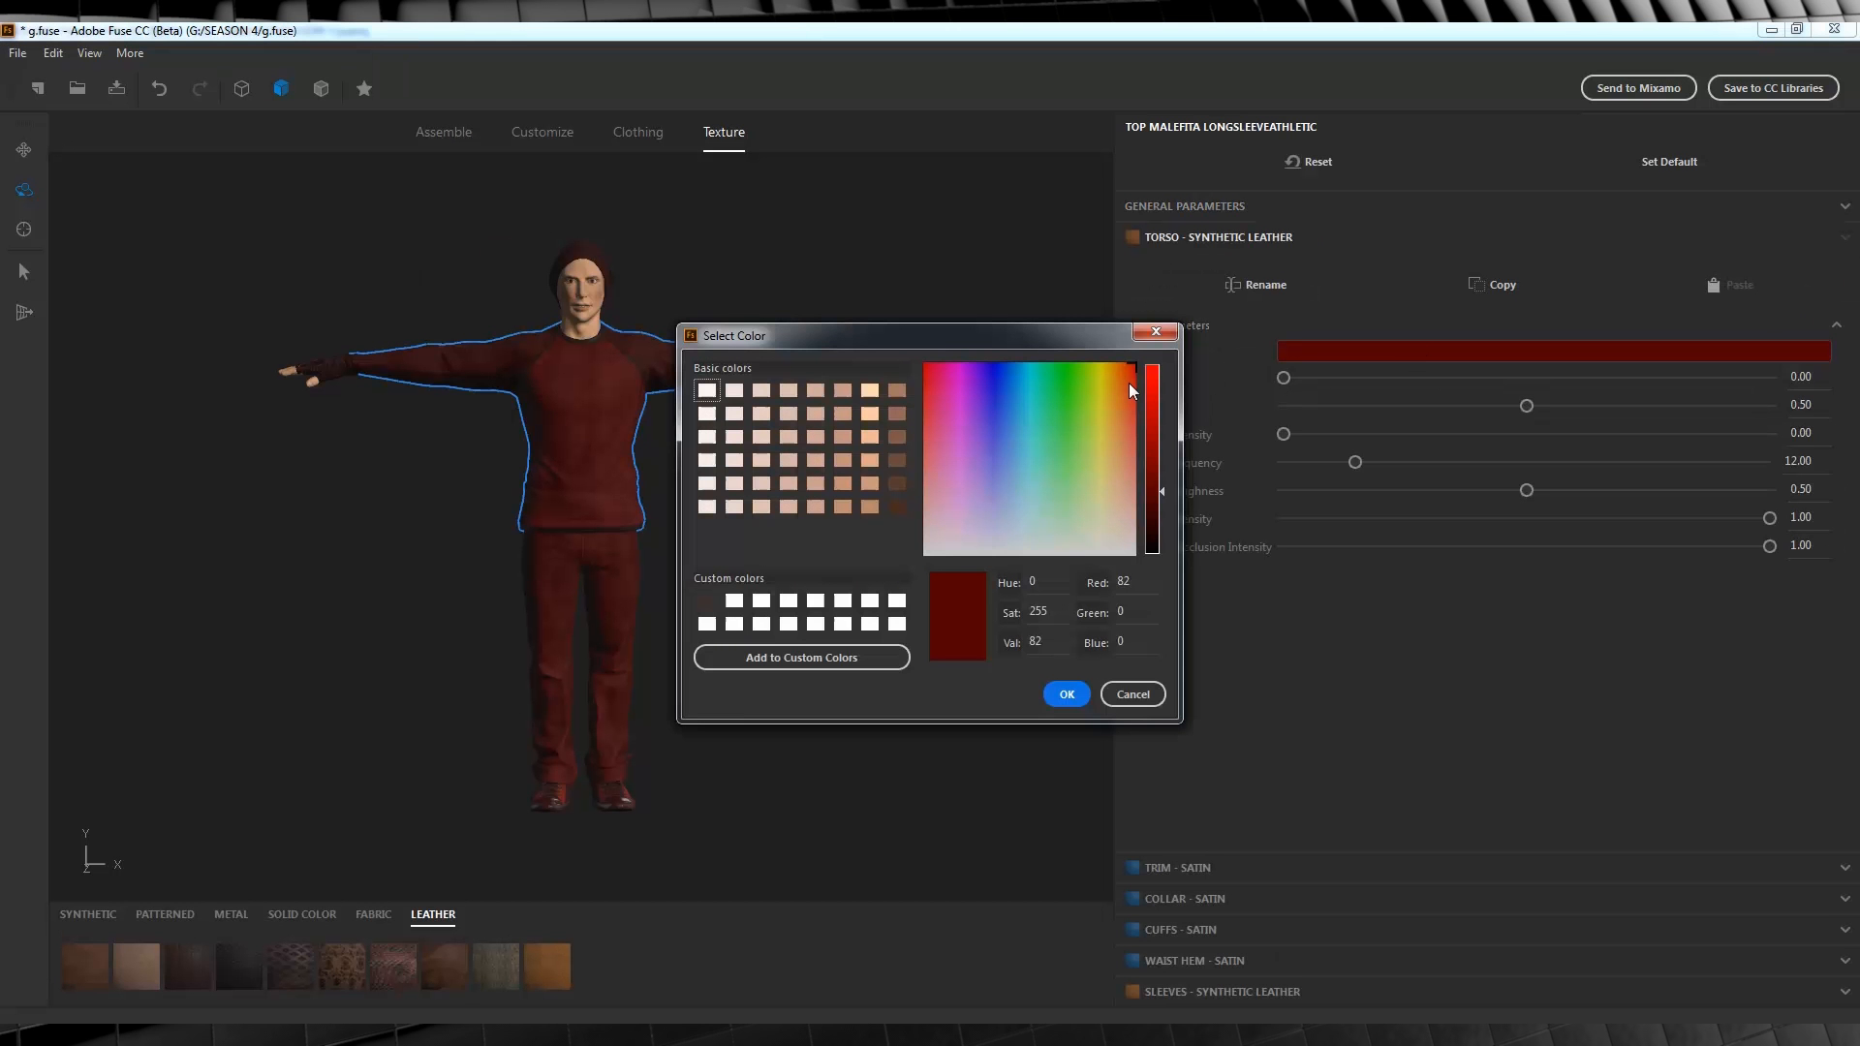